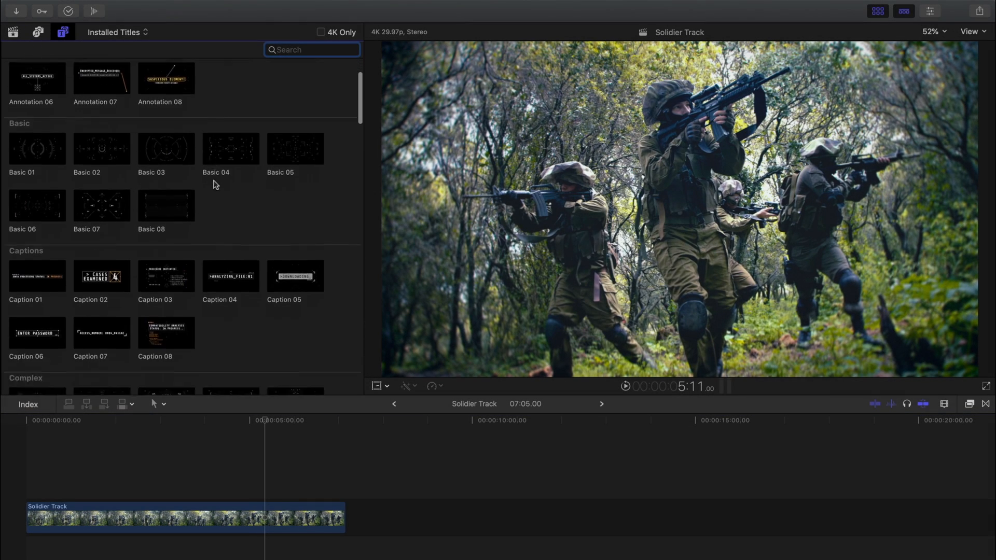
Place the mHUD 3 Icon 09 star title above the Soldier Track clip in the timeline
scroll("down", 3)
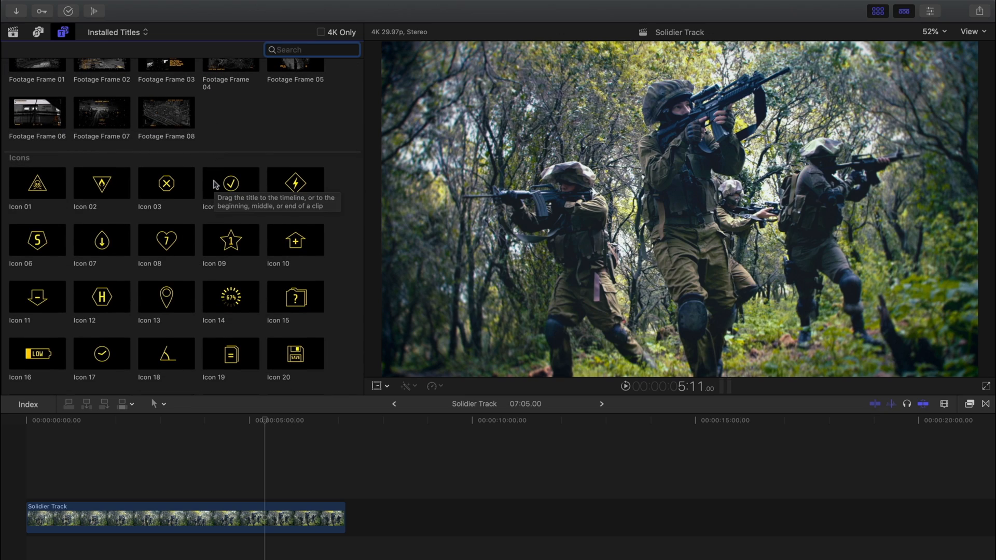
left_click_drag(230, 240, 254, 491)
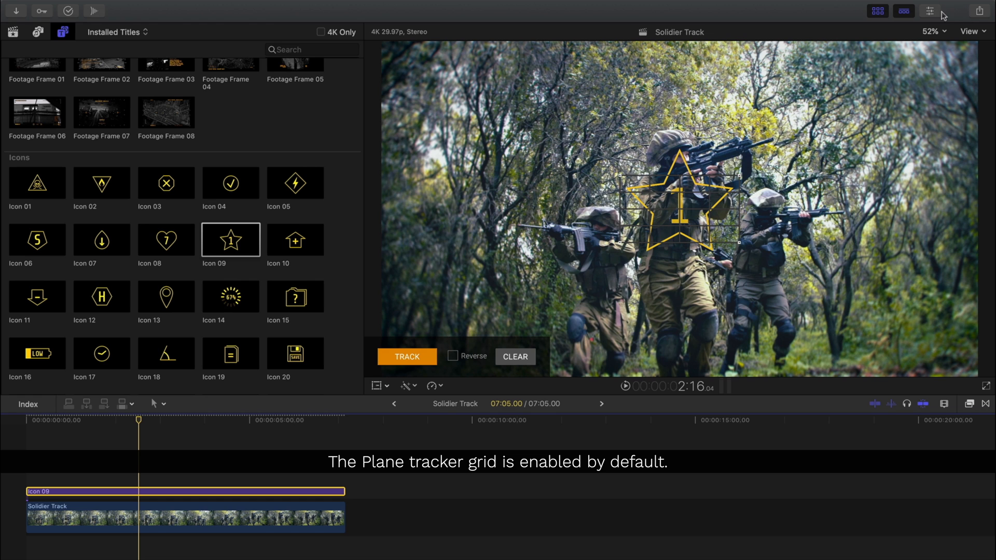
Set the star icon's Track Mode Type to 2D in the Inspector
left_click(928, 11)
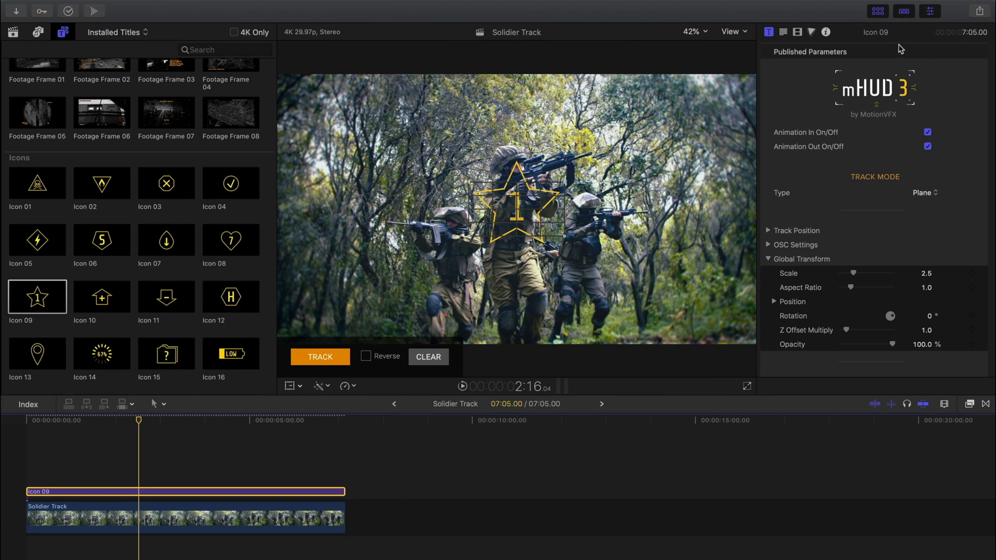
left_click(923, 193)
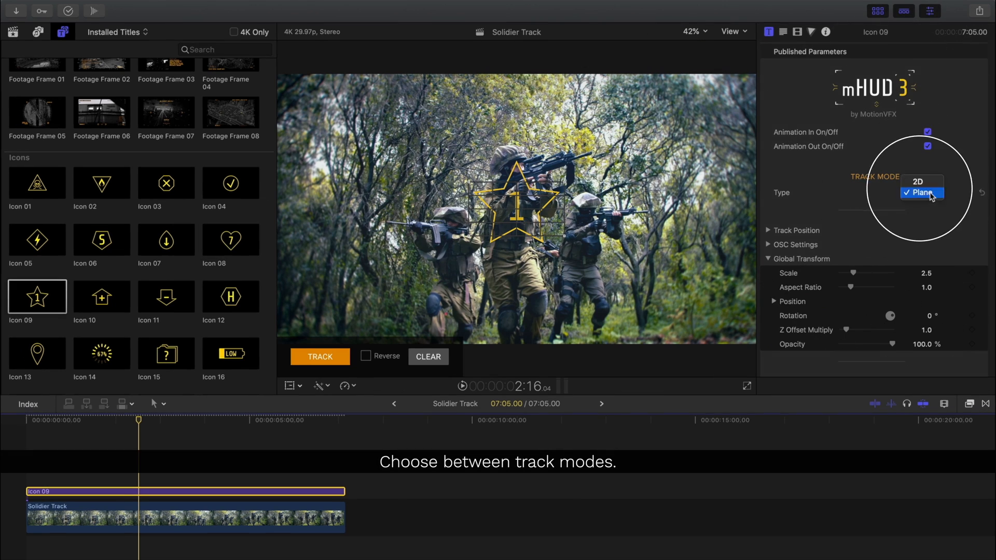
left_click(921, 194)
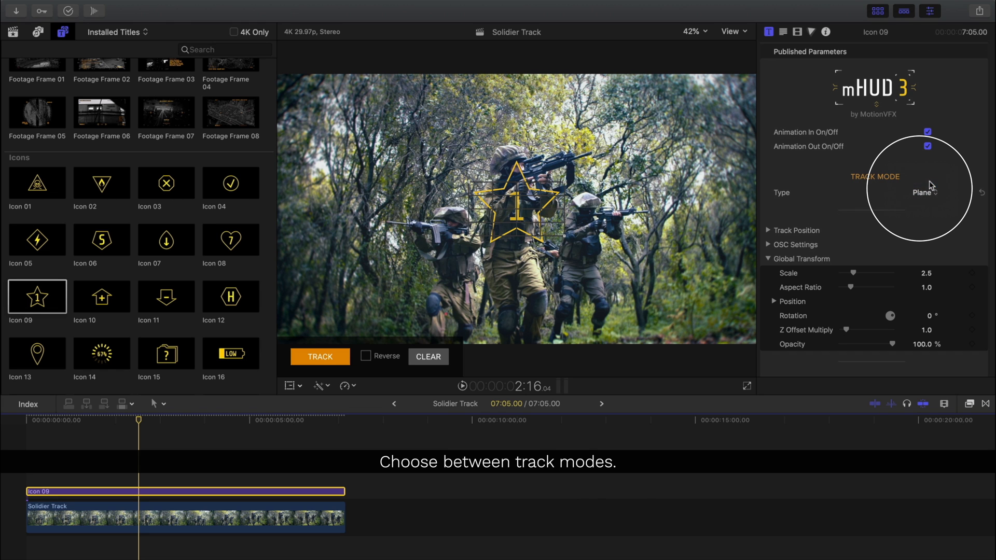
left_click(923, 193)
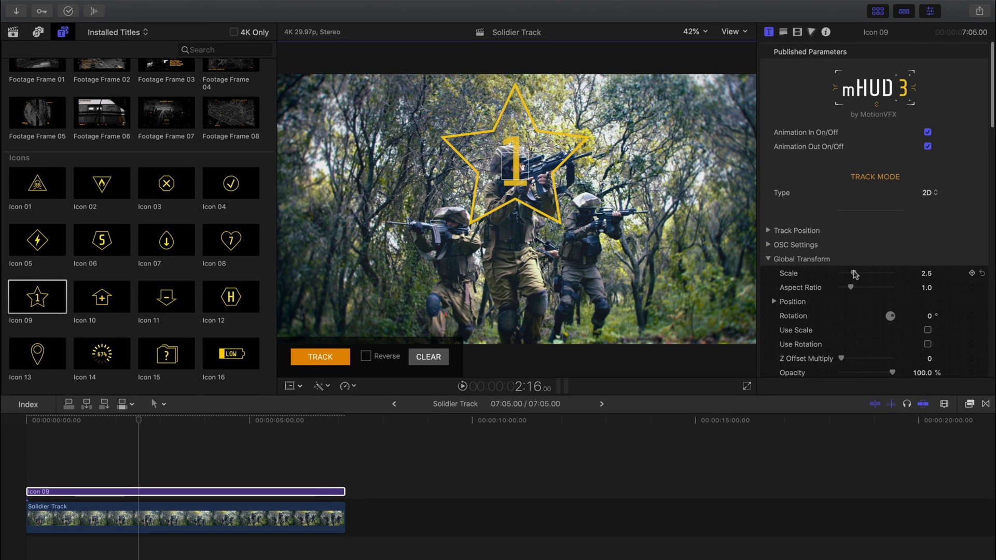
Shrink the star to Scale 0.41 and raise it to Position Y 0.17 onto the lead soldier's head
left_click_drag(877, 274, 847, 276)
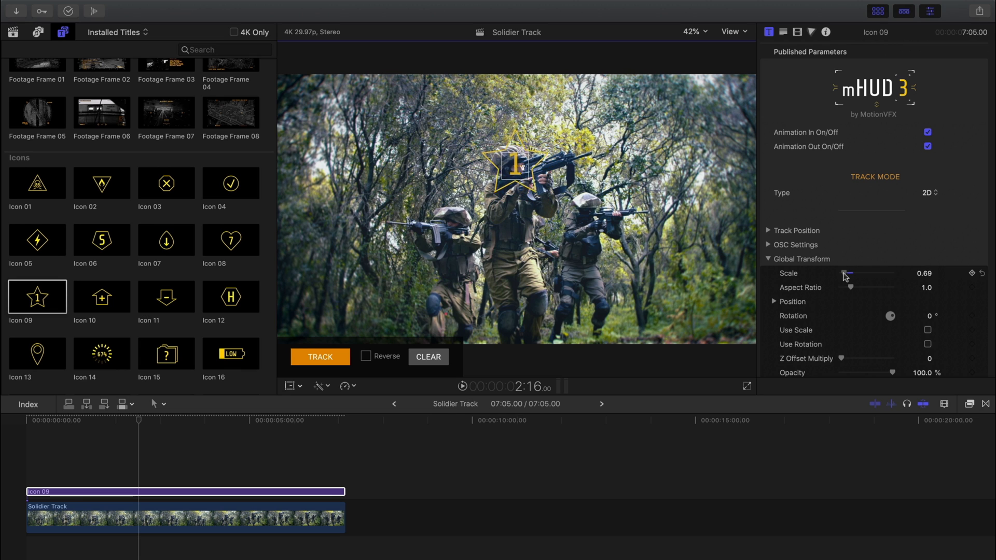
left_click_drag(851, 273, 837, 273)
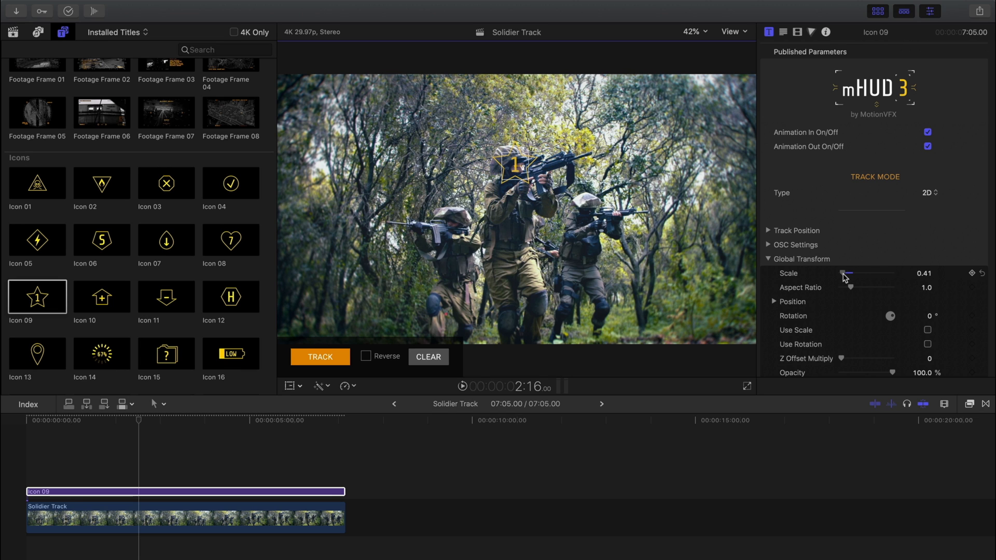
left_click(774, 302)
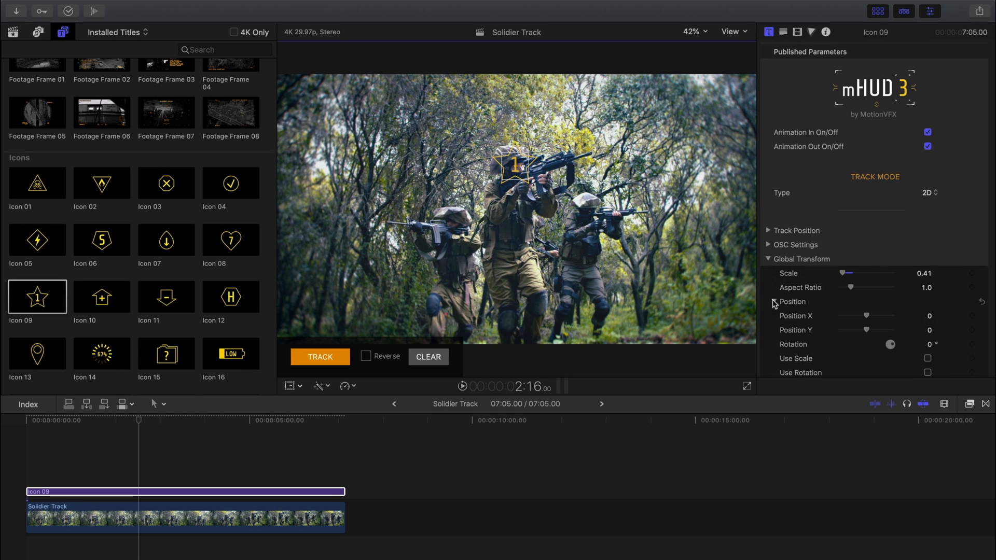
left_click_drag(865, 330, 882, 330)
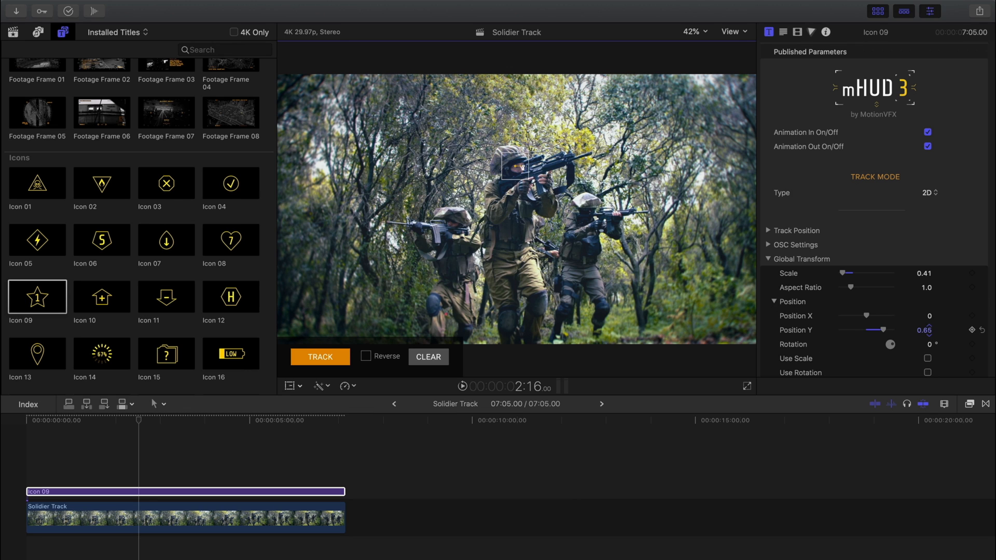
left_click_drag(928, 330, 928, 333)
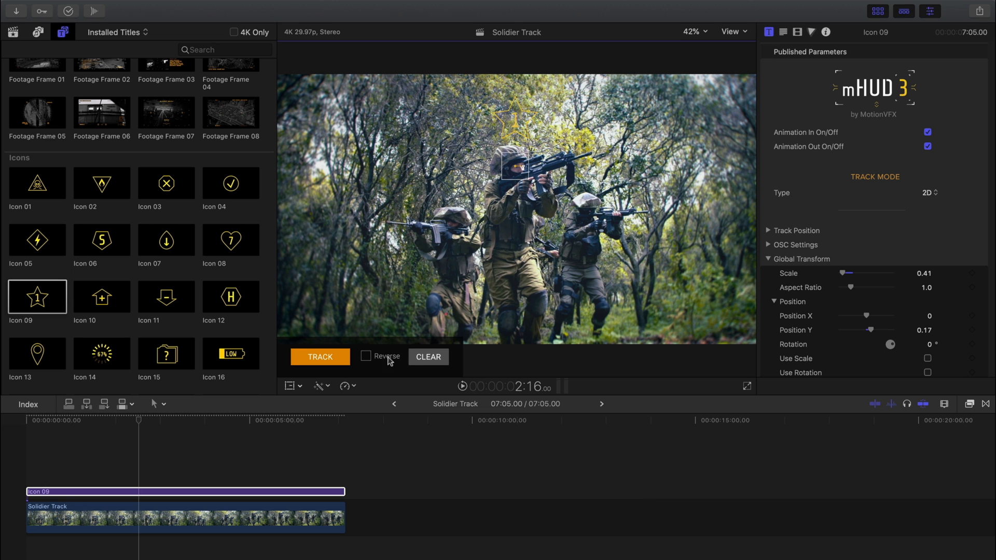
Run the 2D tracker so the star badge follows the lead soldier's head
left_click(320, 356)
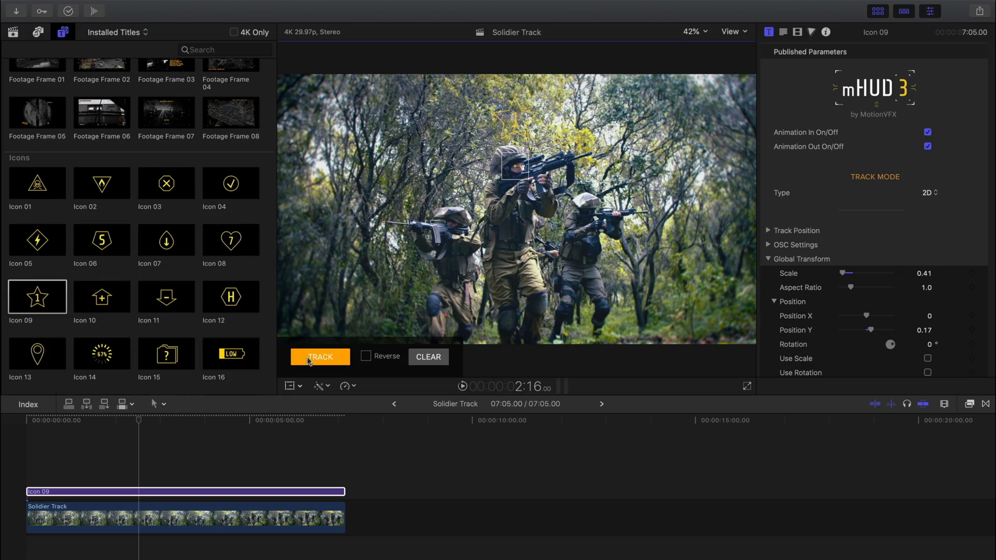
left_click(253, 420)
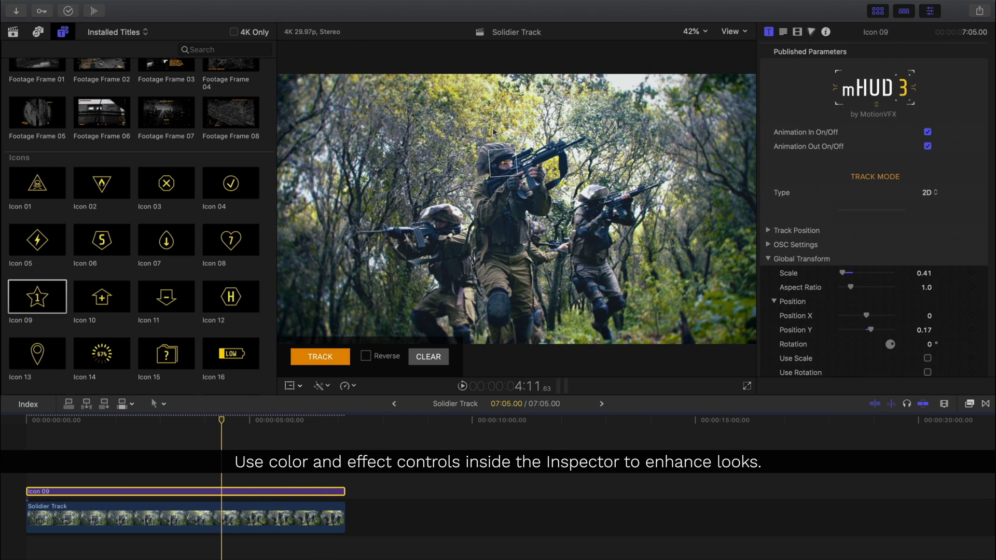
Enable the star's Glow Effect and raise Glow Exposure and Layer 2 Brightness
scroll("down", 3)
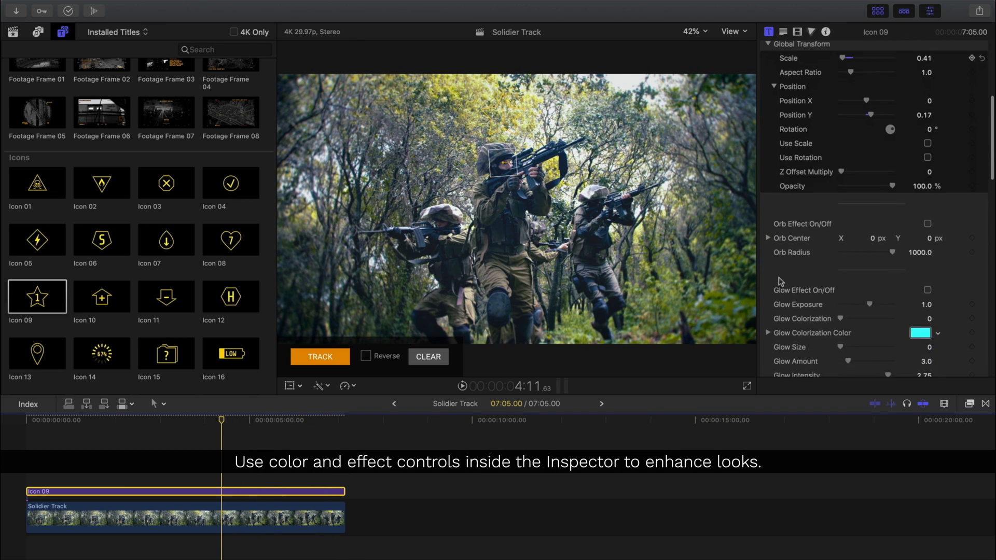
left_click(926, 262)
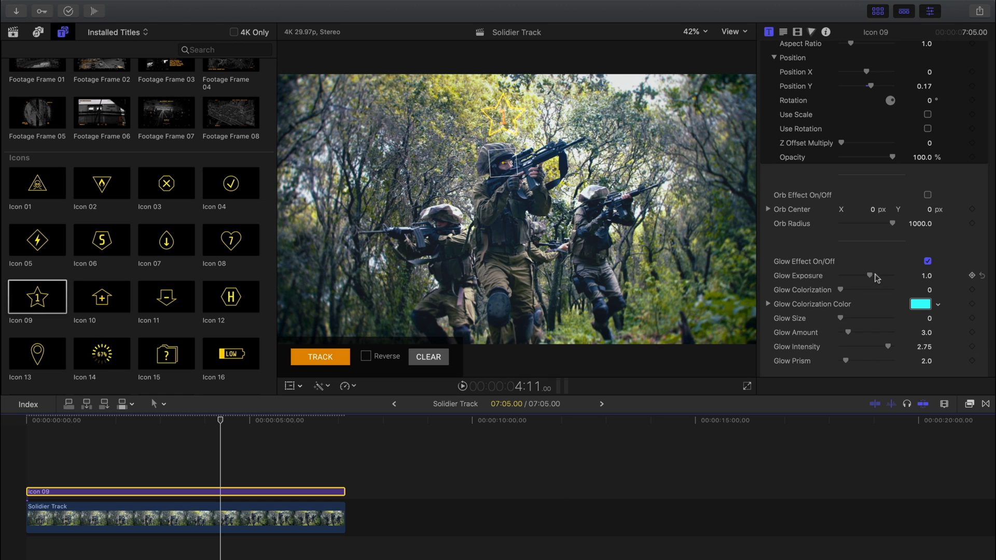
left_click_drag(859, 275, 881, 275)
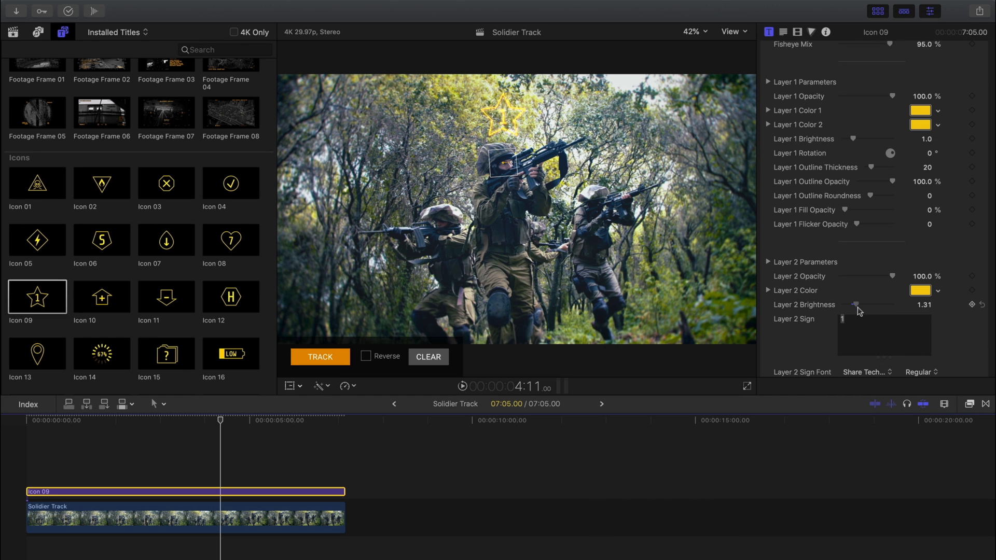
scroll("down", 3)
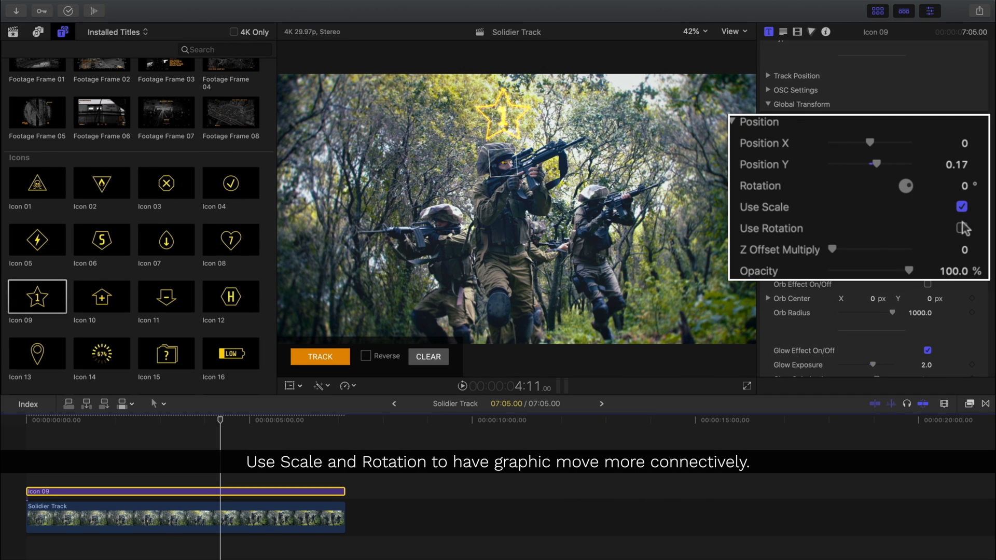
Enable Use Rotation, reduce Scale to 0.22 and set Position X to -0.01 with adjusted glow tint
left_click(961, 228)
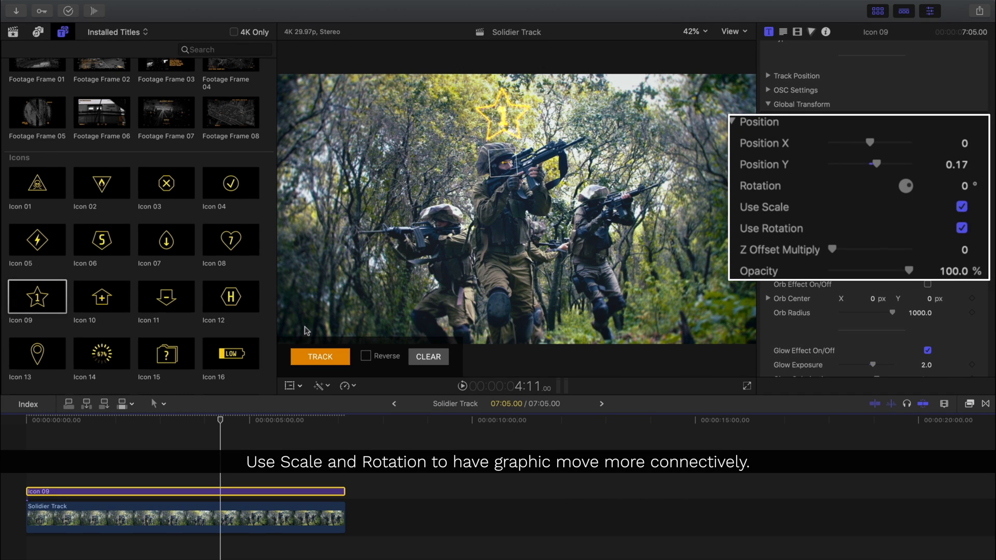
left_click(29, 420)
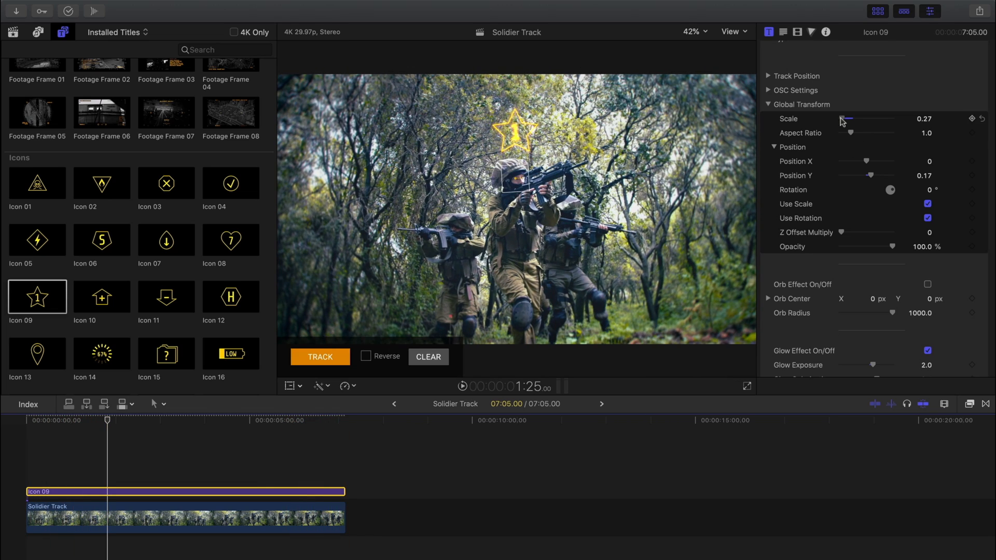
left_click_drag(848, 119, 841, 118)
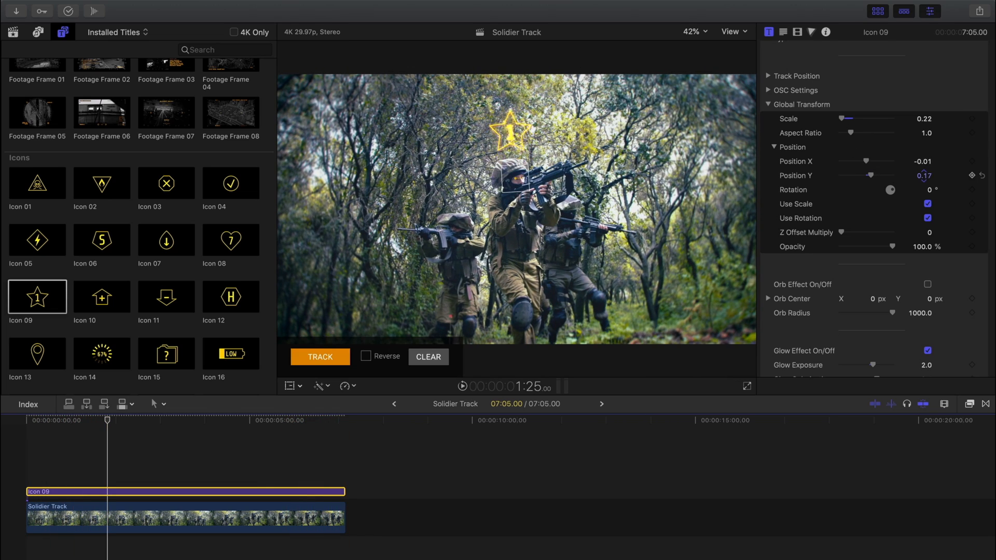
scroll("down", 3)
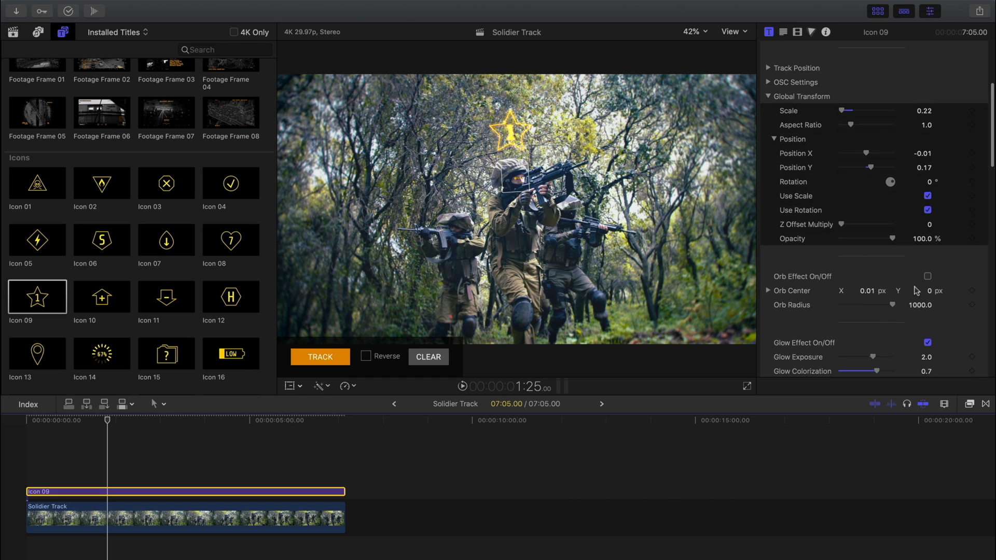
scroll("down", 3)
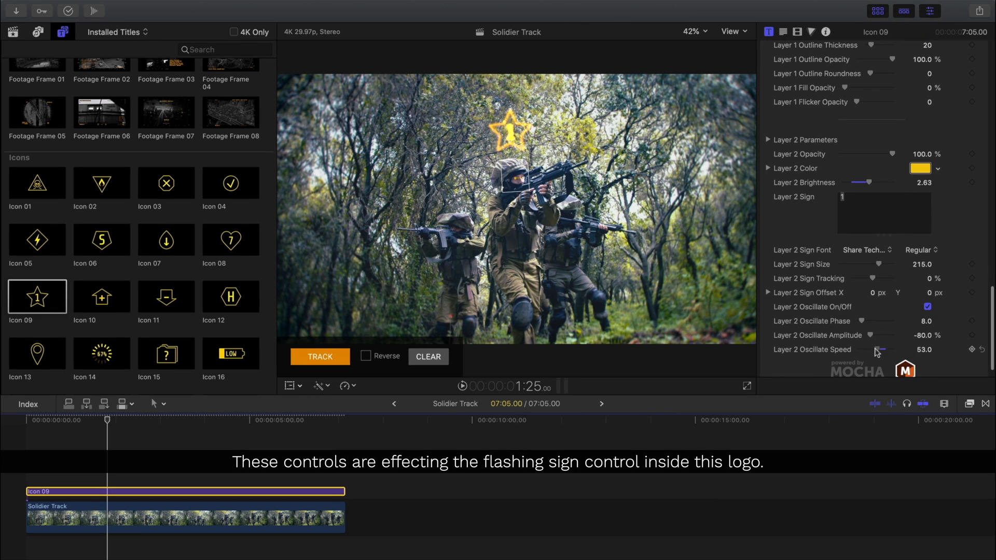
Set Layer 2 Oscillate Speed to 28 and Oscillate Amplitude to about 11%
left_click_drag(889, 350, 880, 350)
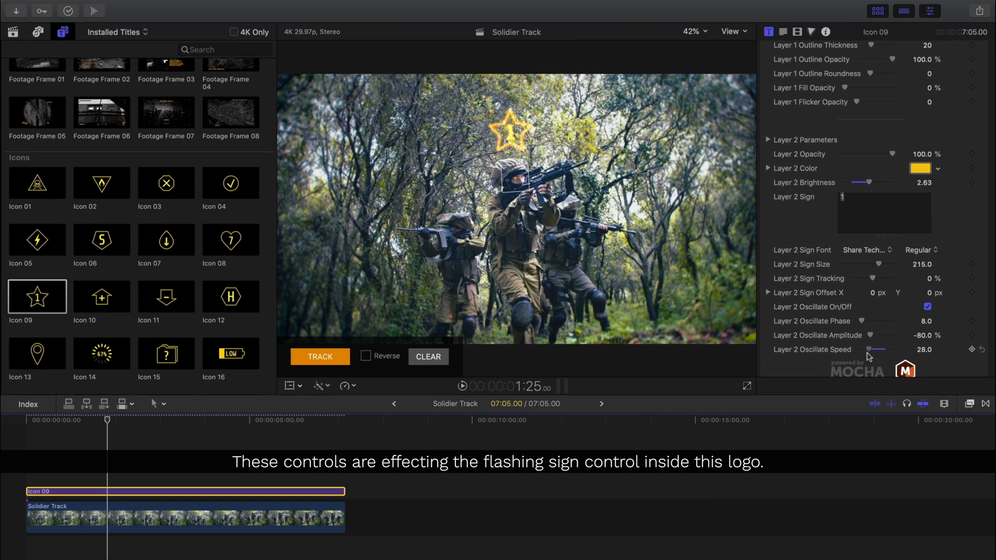
left_click_drag(864, 335, 874, 336)
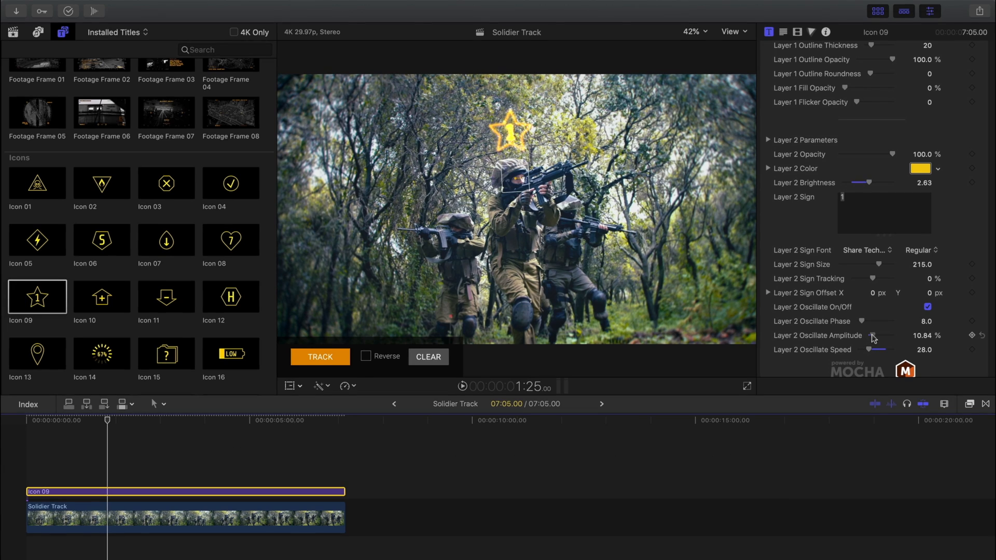
left_click(26, 420)
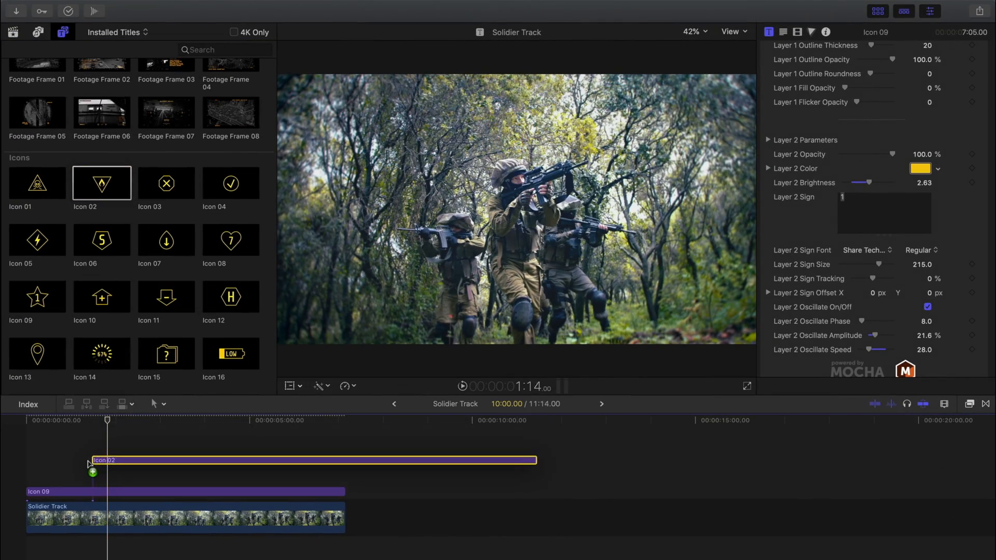
Add the Icon 02 triangle above the star, trimmed to the footage, with 2D track mode
left_click_drag(536, 460, 357, 477)
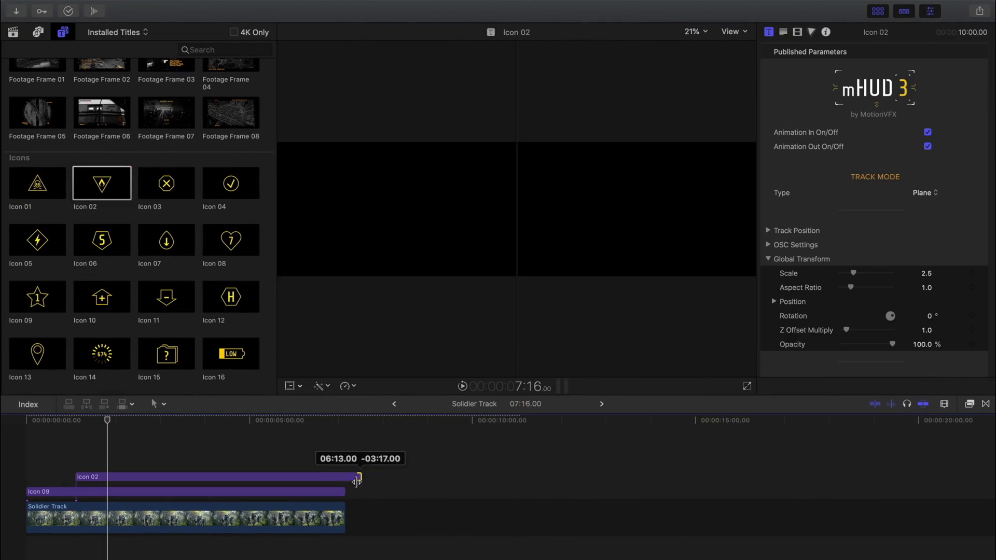
left_click_drag(357, 479, 344, 476)
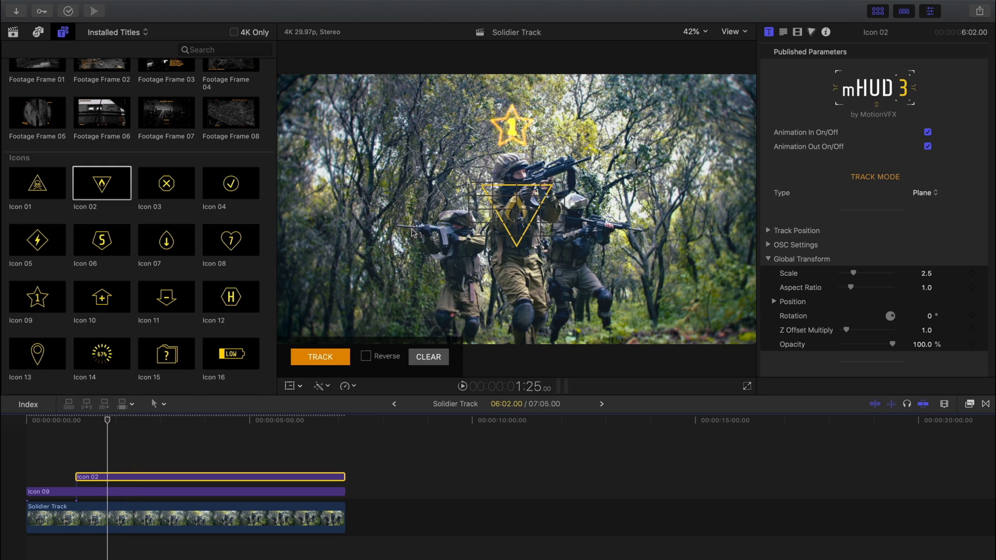
left_click(924, 193)
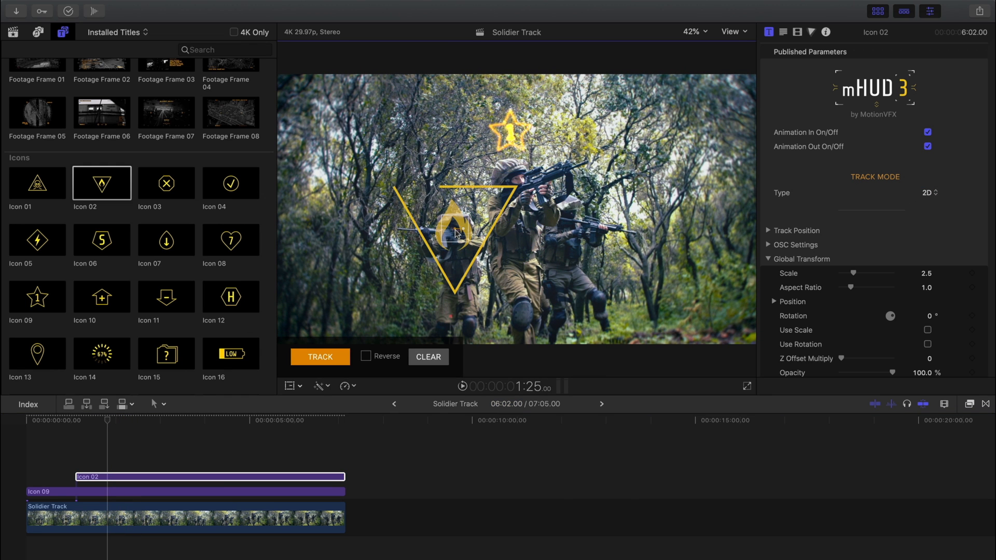
Change the triangle's Layer 2 Sign Mode to Flame and raise its brightness
left_click(321, 356)
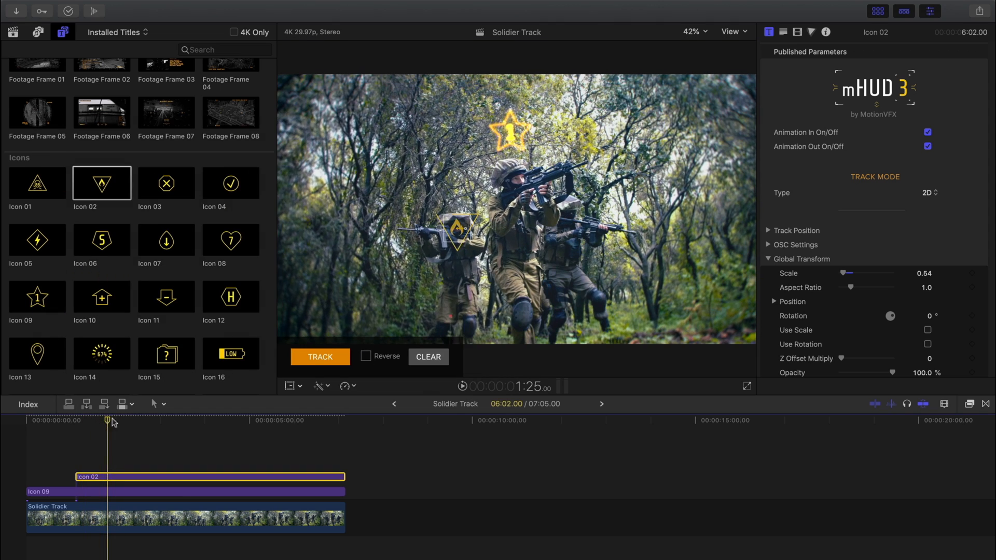
left_click(321, 356)
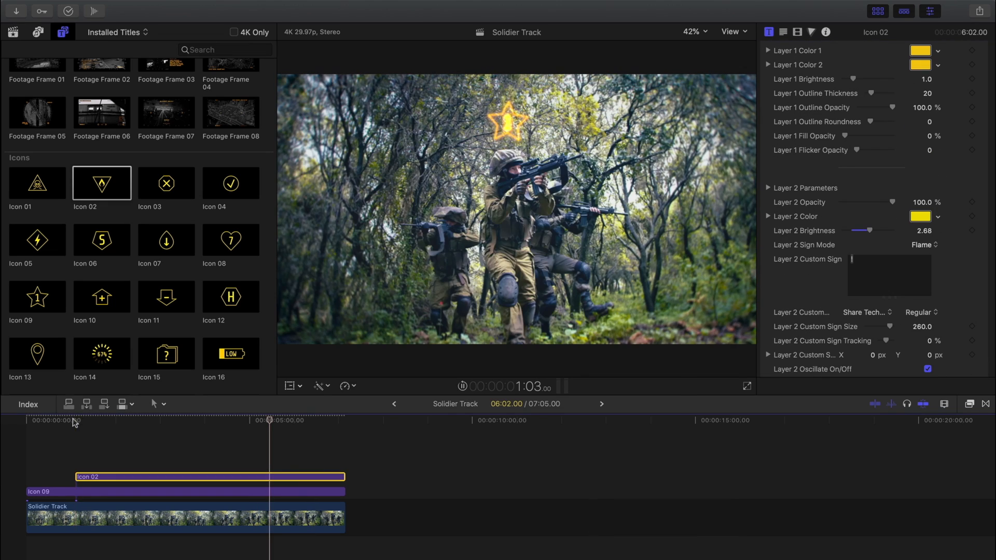
Set Icon 02's Glow Colorization Color to red and select the Icon 09 star clip
left_click(161, 420)
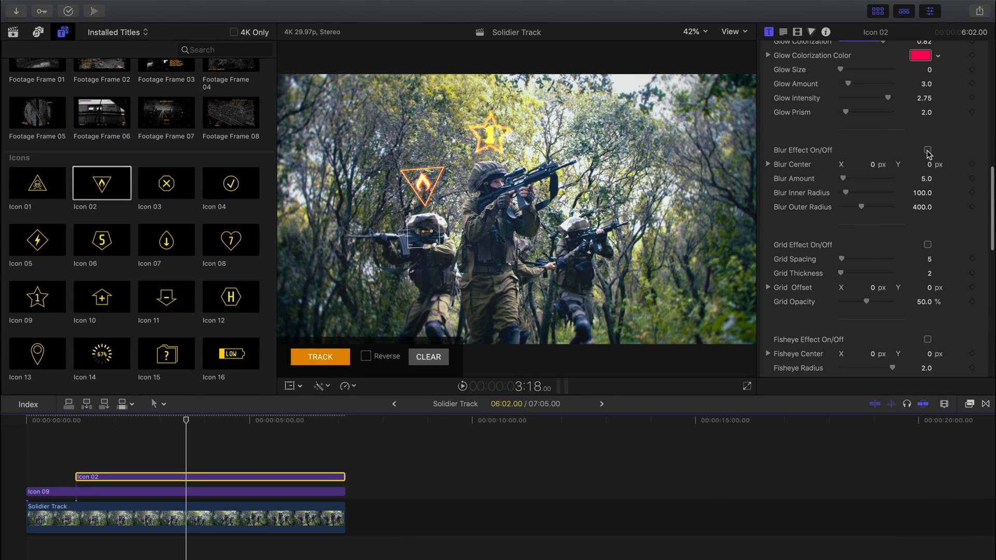
left_click(927, 150)
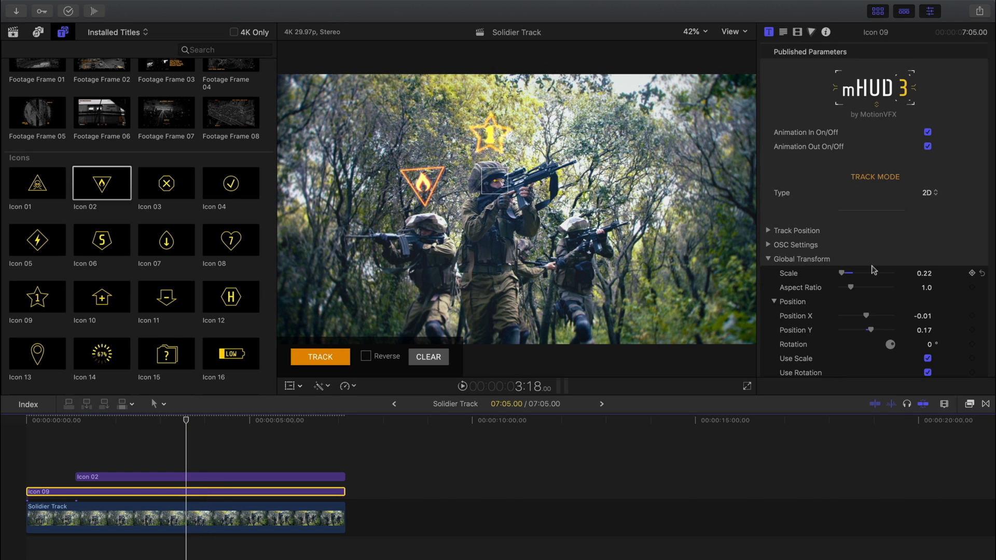
scroll("down", 3)
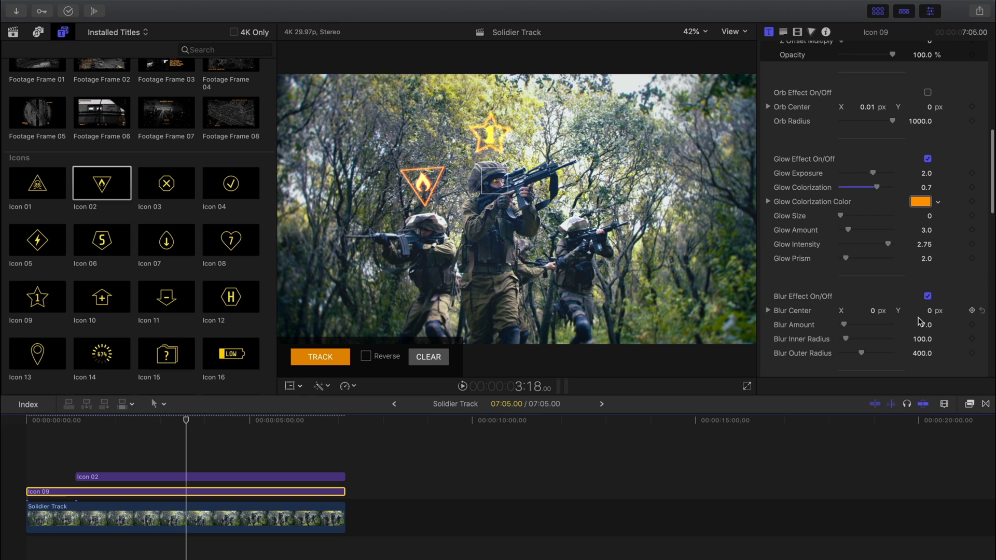
Enable Glow and Blur on the star icon with Blur Amount 3
left_click(922, 325)
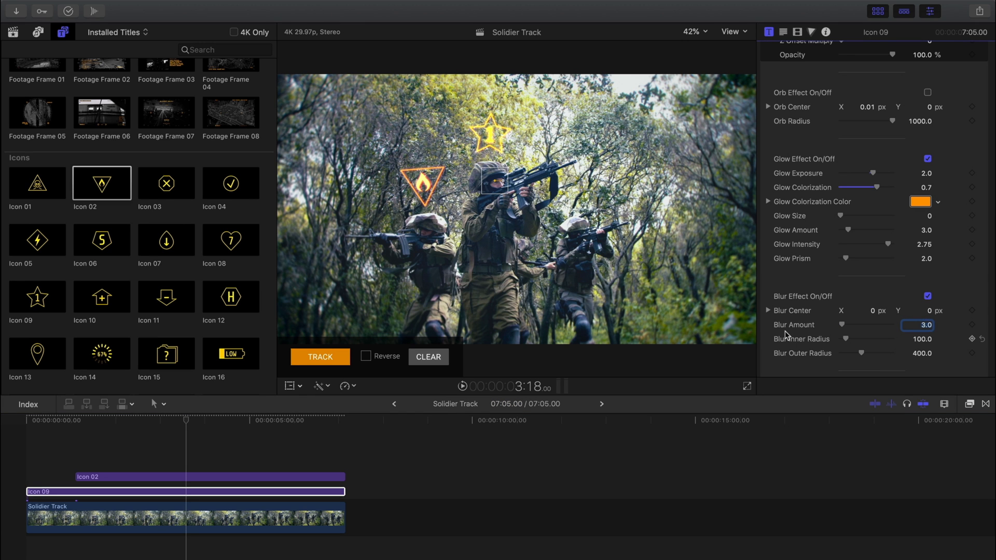
scroll("down", 3)
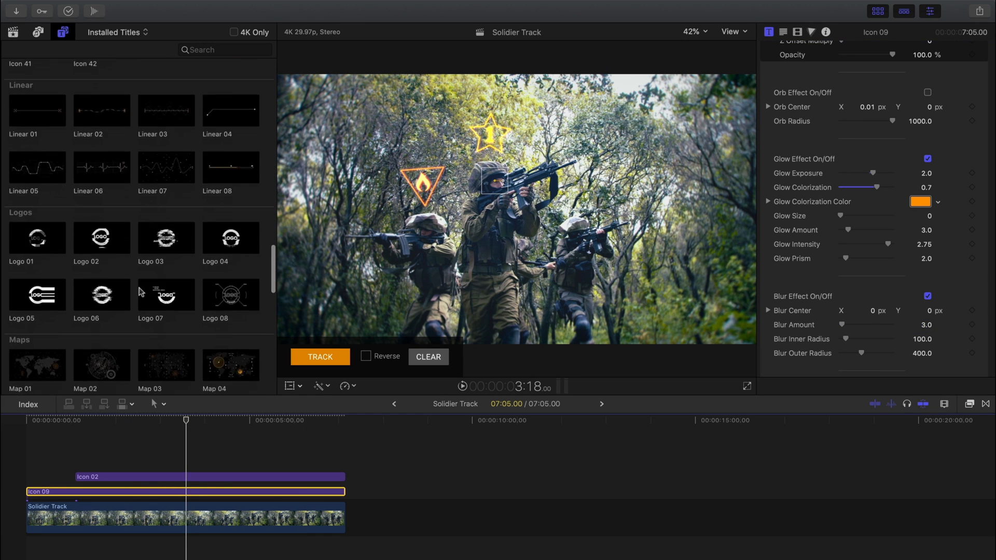
scroll("down", 3)
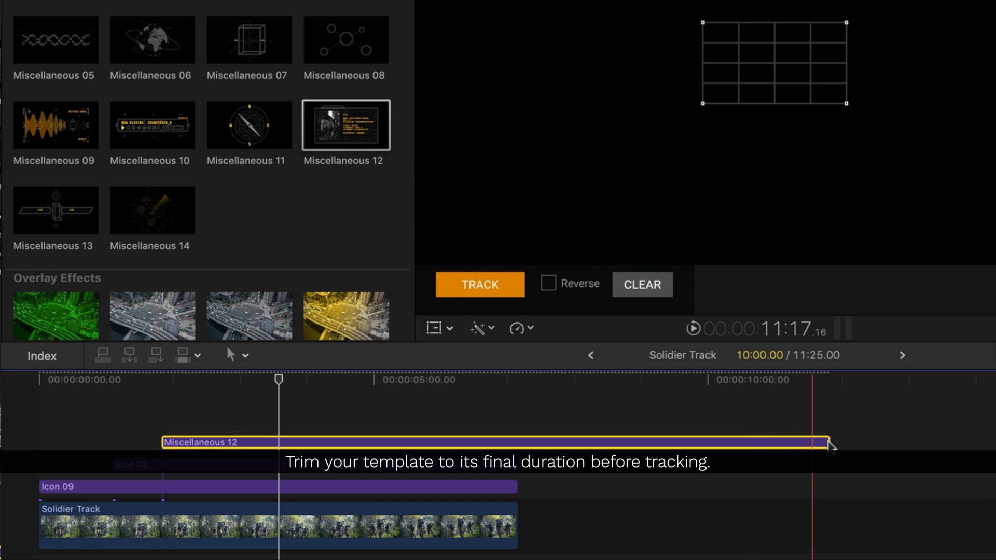
Trim the Miscellaneous 12 title to end with the Solidier Track clip and select it
left_click_drag(826, 444, 635, 444)
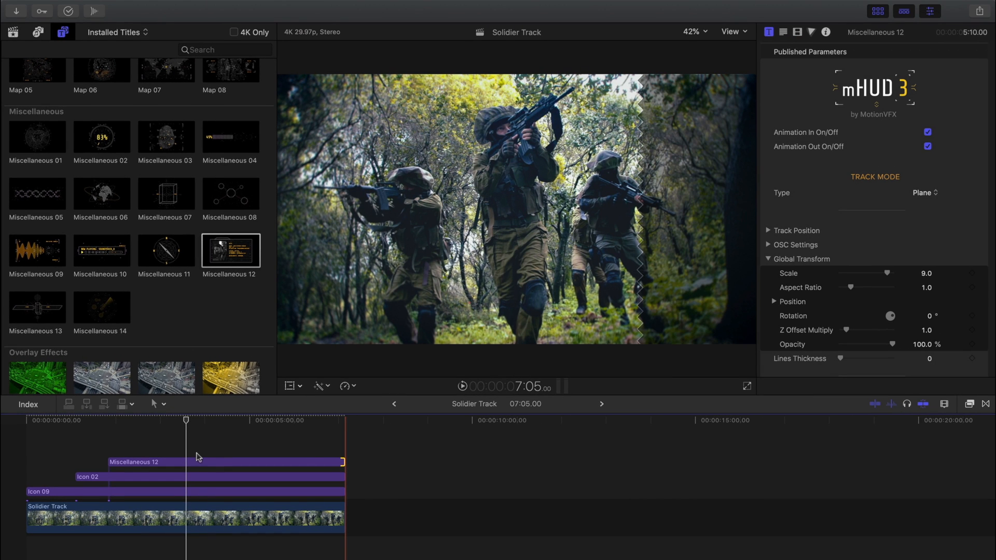
left_click(185, 462)
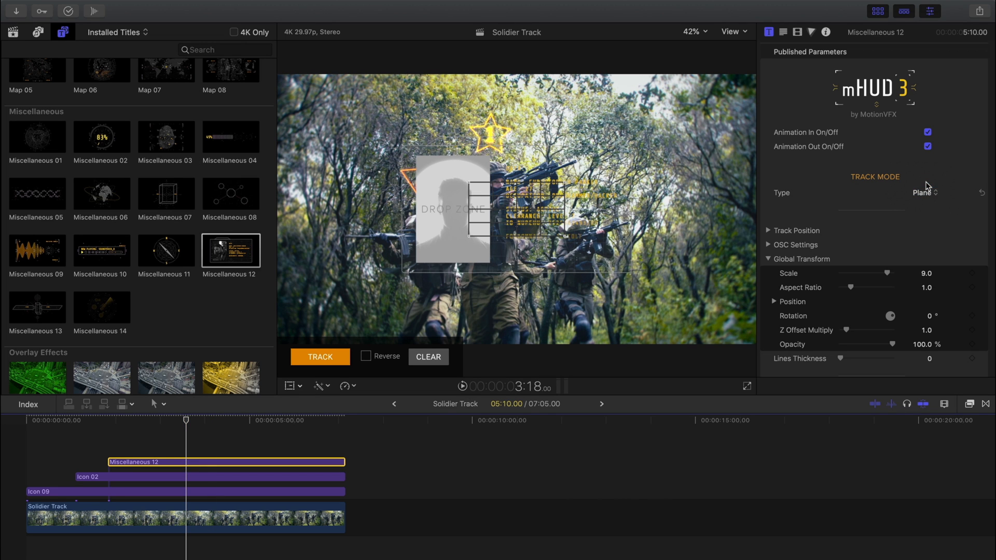
Set the data panel to 2D track mode at Scale 4.4 and run the tracker
left_click(924, 193)
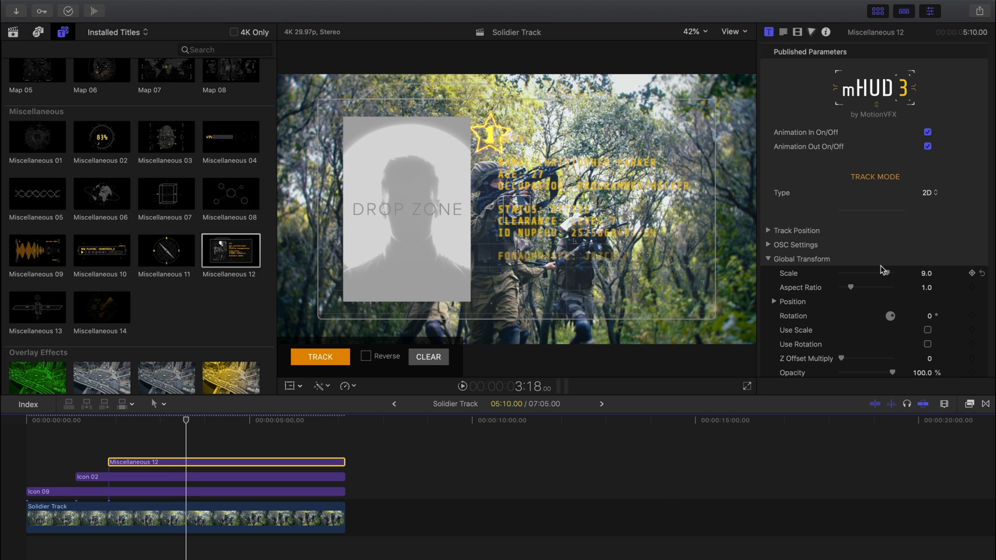
left_click_drag(909, 273, 882, 273)
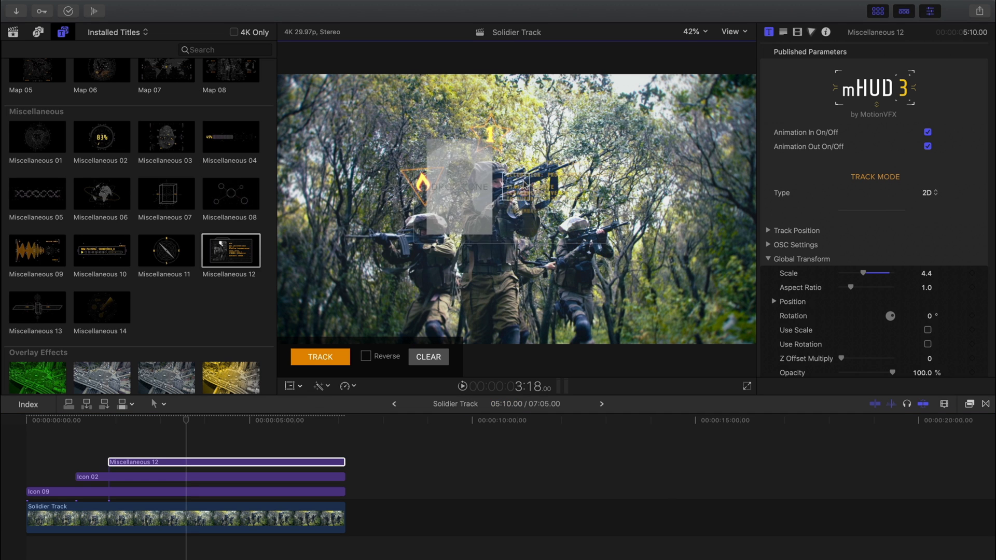
left_click(320, 356)
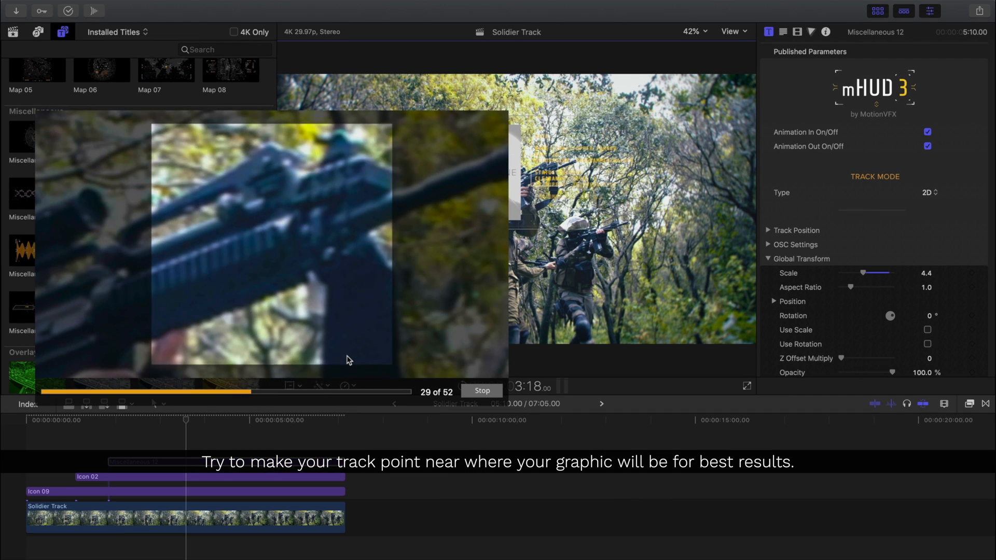
Shift the panel's Position X/Y so it sits beside the lead soldier's head
left_click(482, 391)
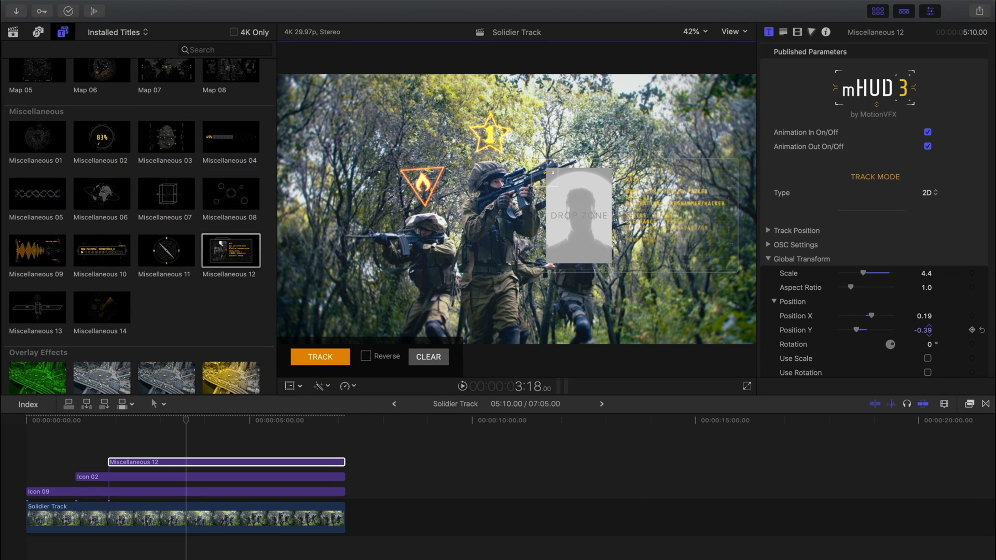
left_click_drag(860, 330, 877, 330)
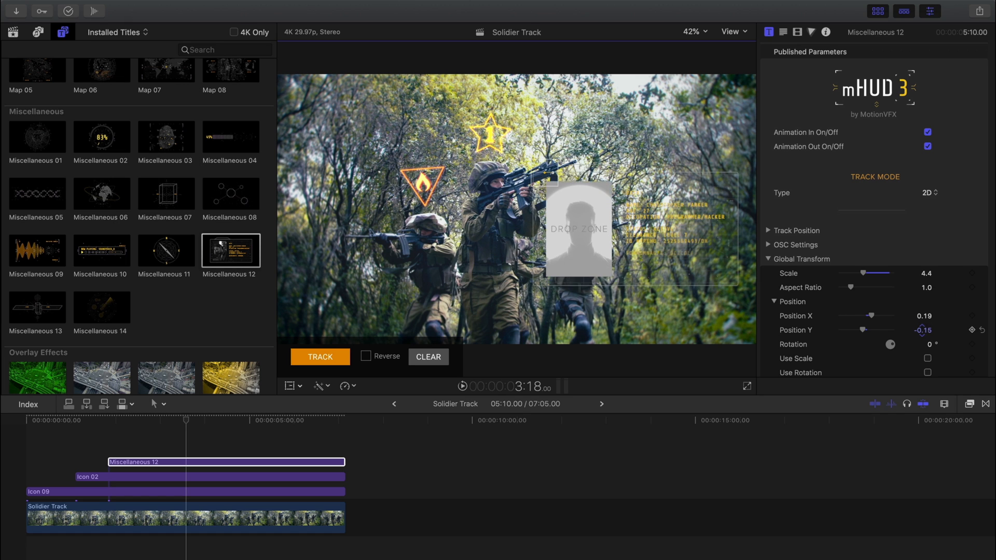
Fill the Layer 3 drop zone with the man-talking clip and set its Drop Zone X/Y
scroll("down", 3)
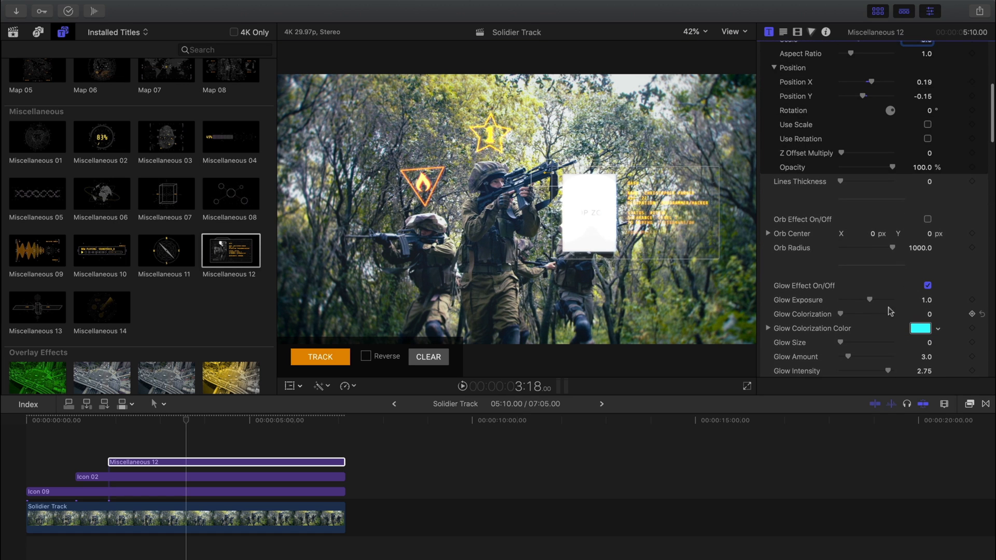
scroll("down", 3)
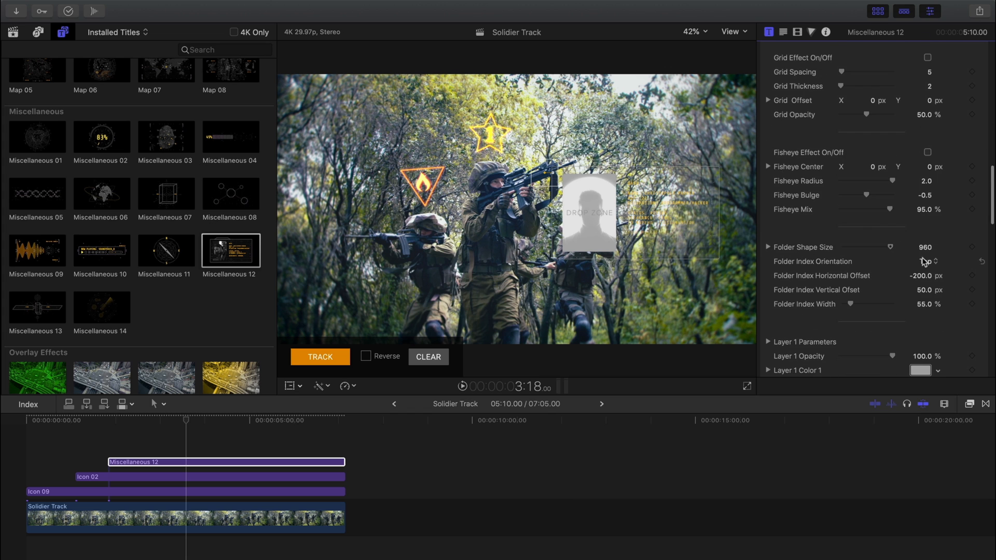
scroll("down", 3)
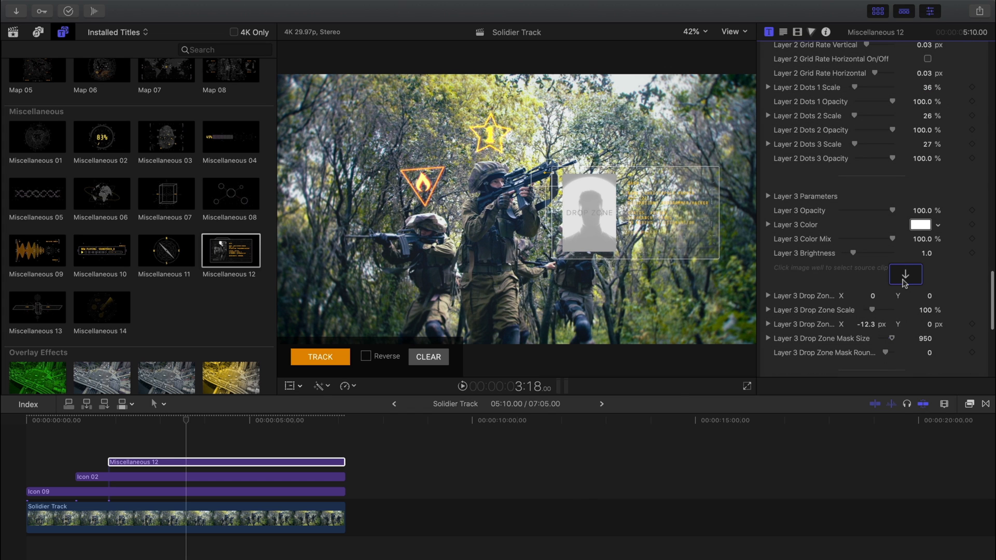
left_click(905, 274)
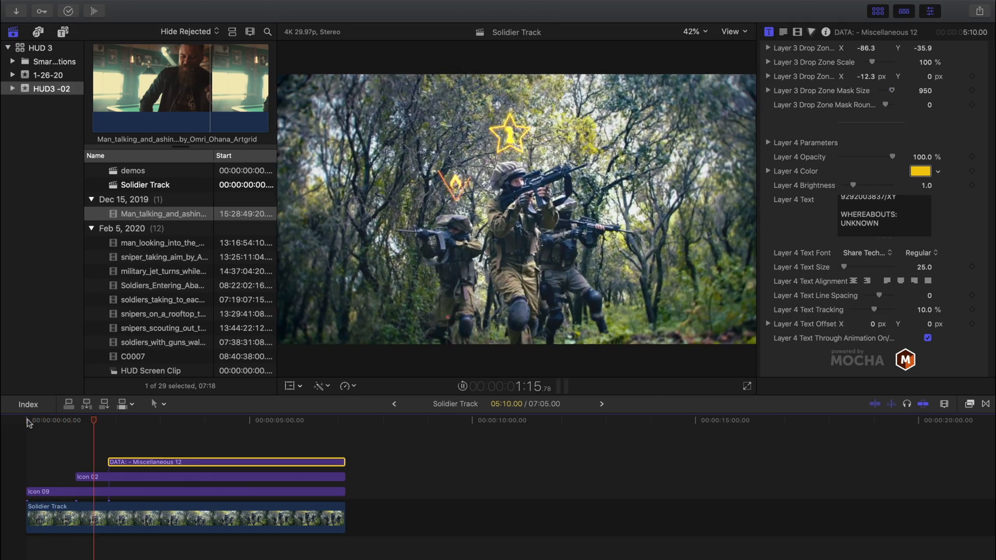
Replace the green Overlay Effect 01 on the timeline with Overlay Effect 06's grey scanning look
left_click(261, 420)
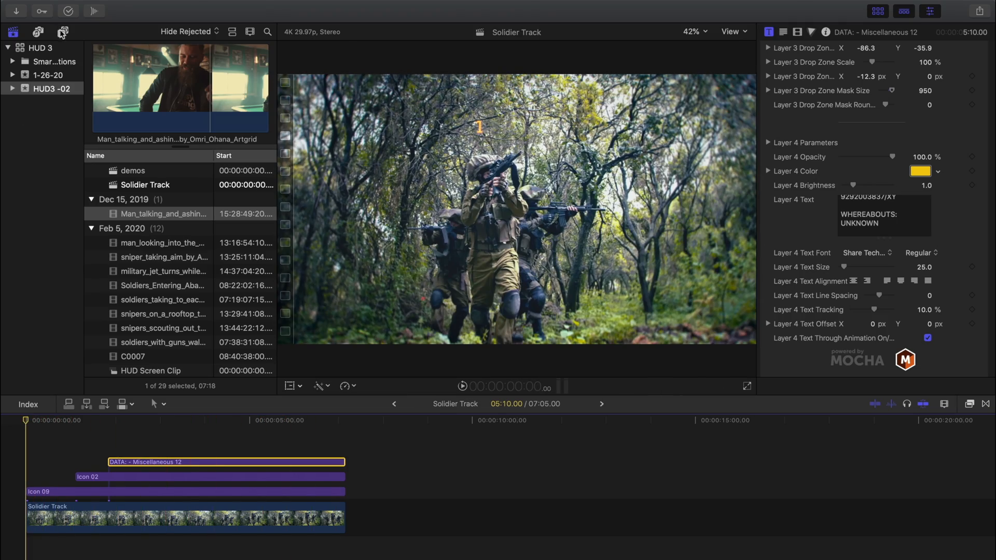
left_click(61, 32)
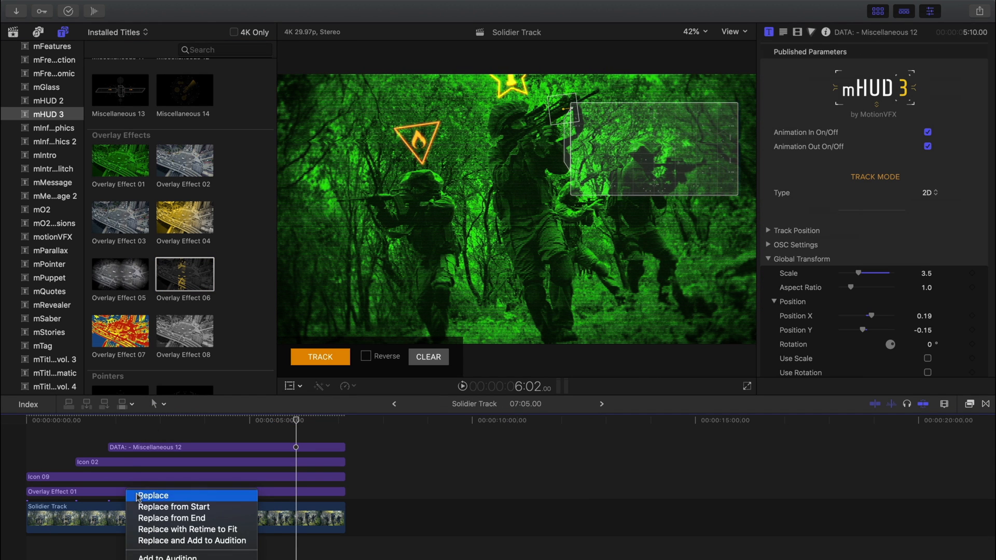
left_click(152, 497)
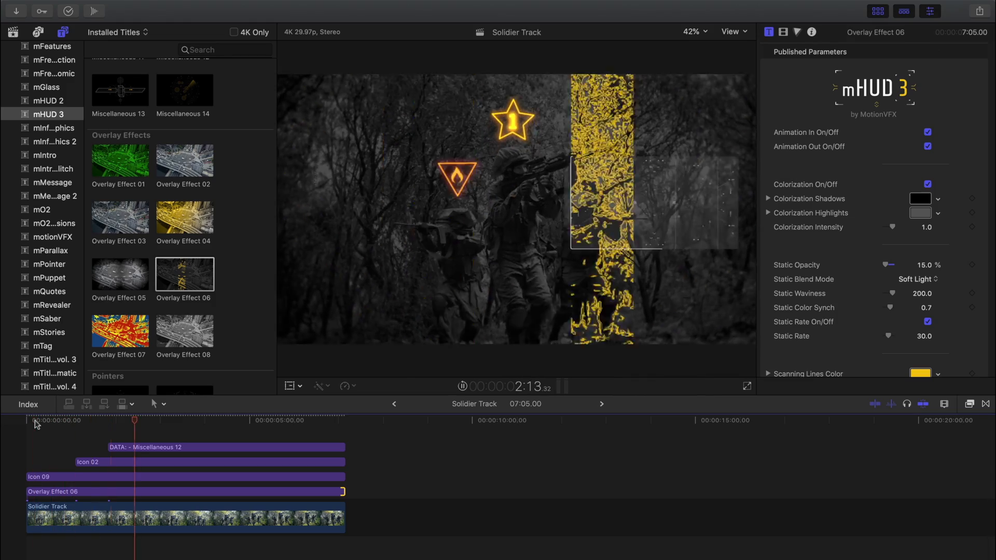
left_click(280, 420)
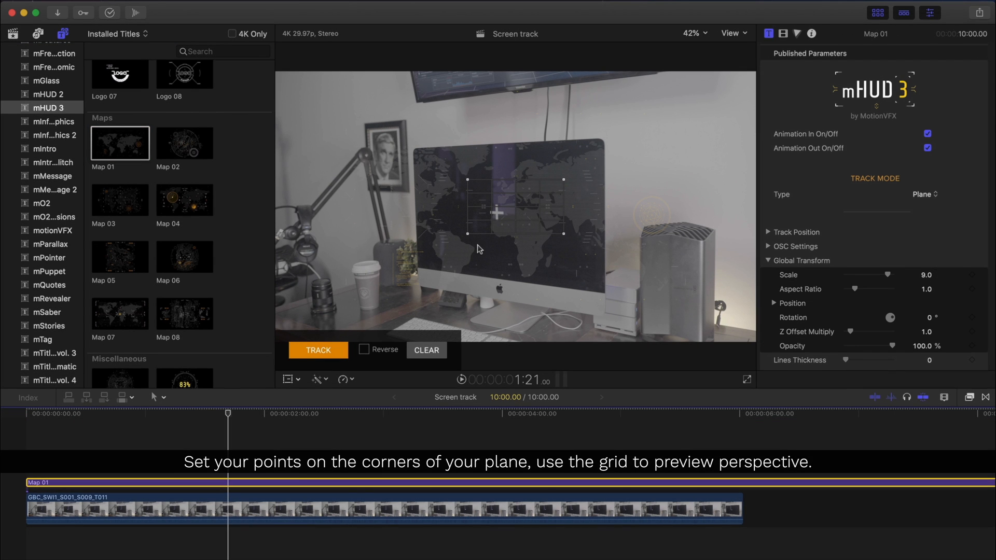
mouse_move(497, 214)
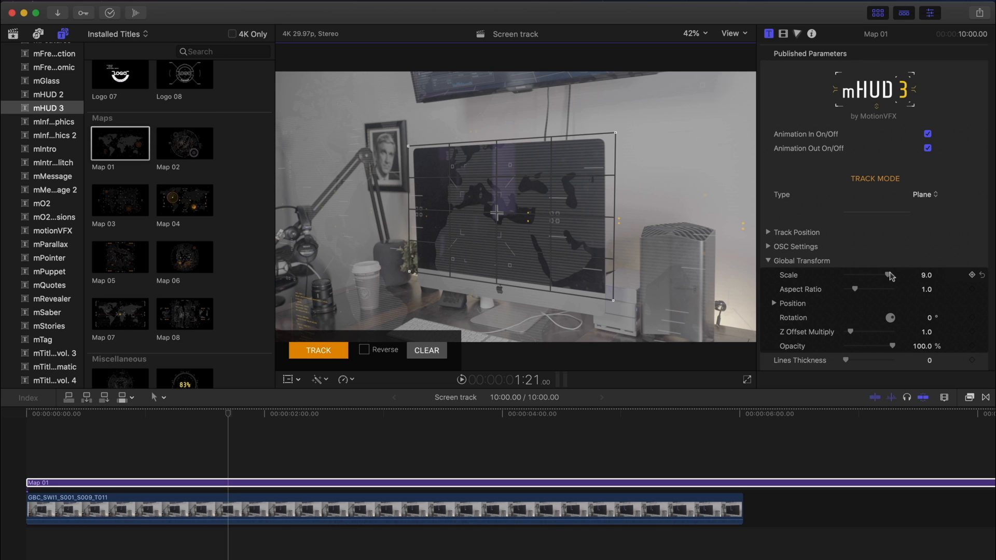
Lower the Map 01 Scale to 1.79 so it fits the iMac screen
left_click_drag(893, 275, 871, 275)
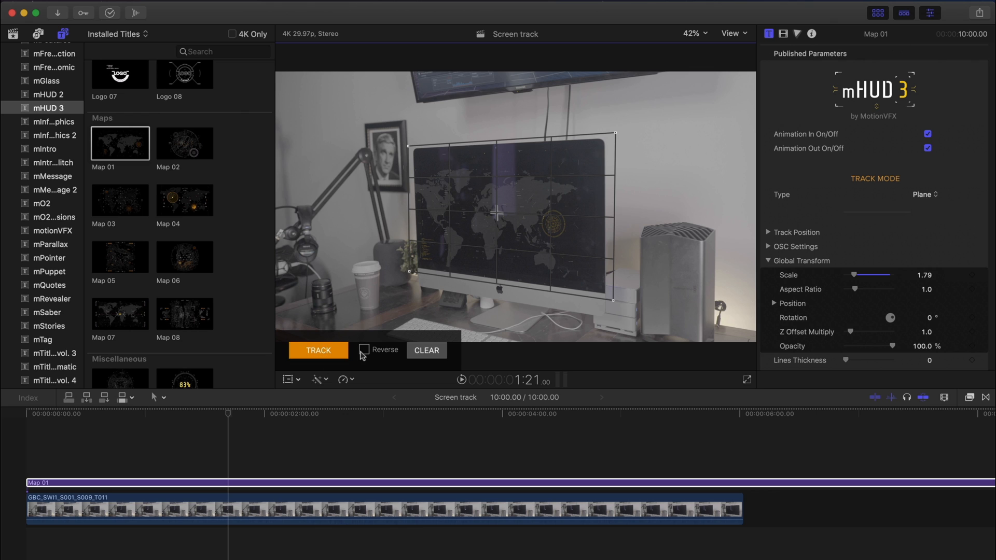
Enable Reverse and run the planar track of Map 01 onto the iMac screen
left_click(364, 350)
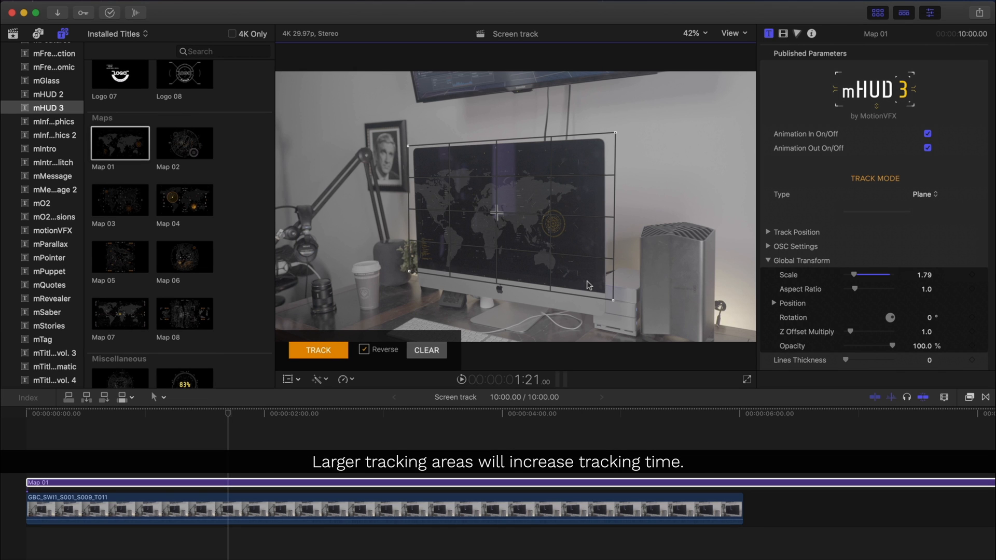
mouse_move(442, 161)
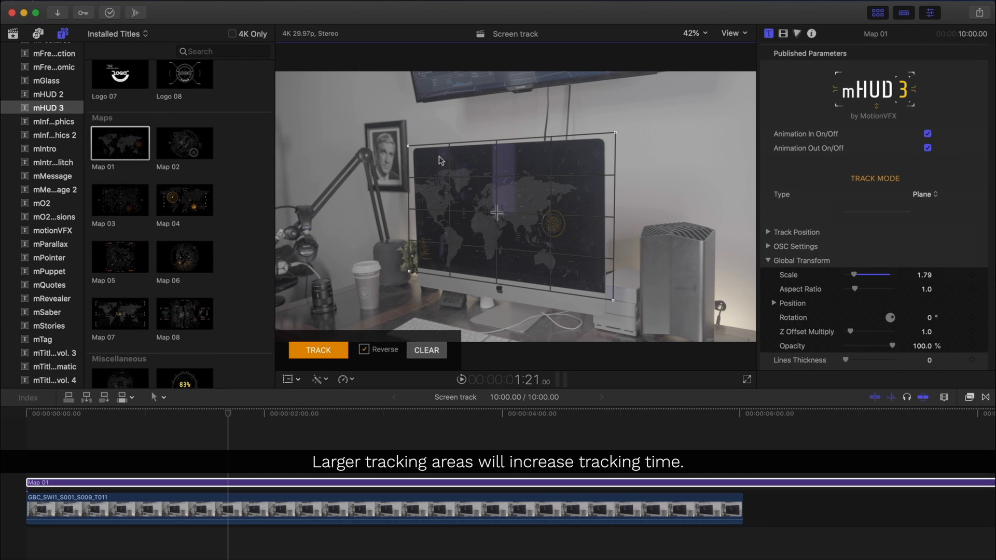
mouse_move(595, 282)
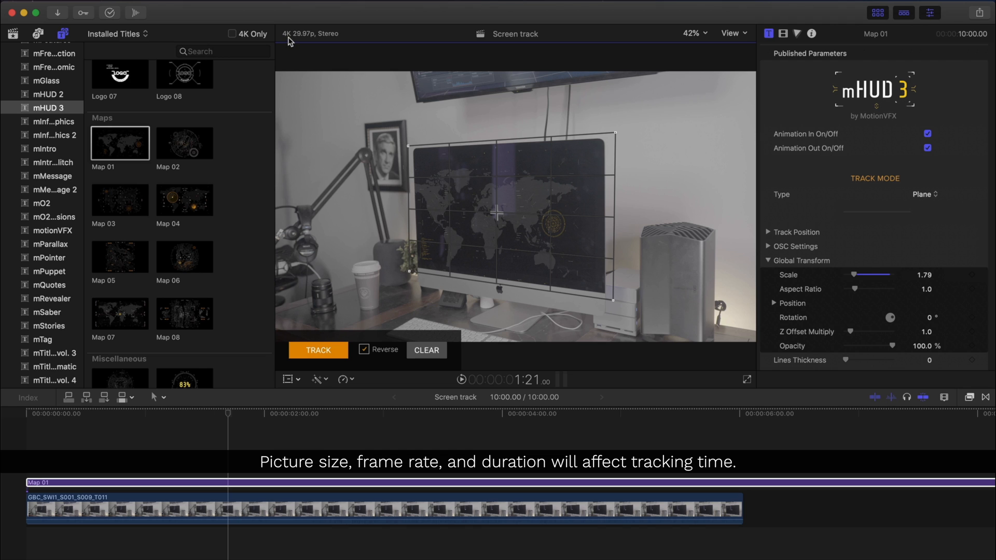
mouse_move(607, 157)
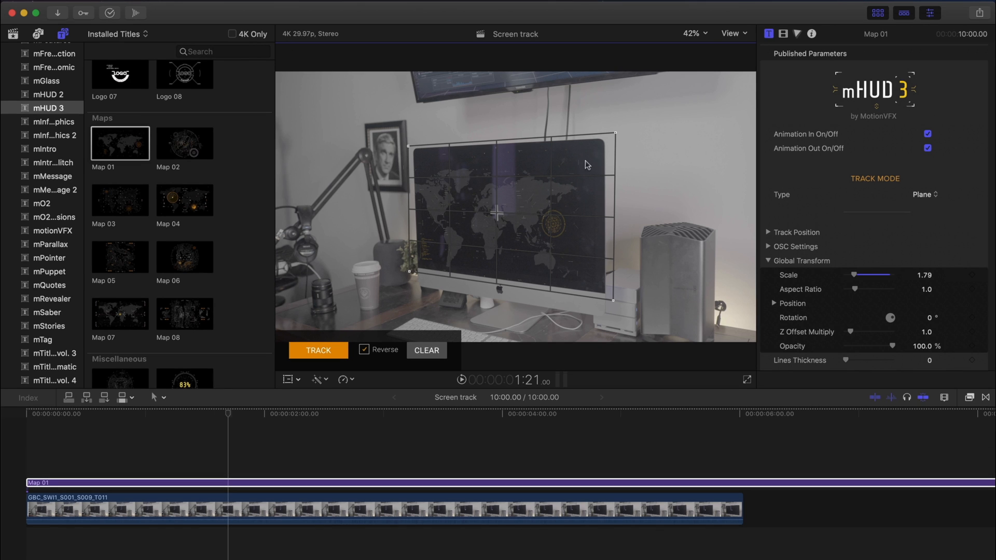
mouse_move(459, 234)
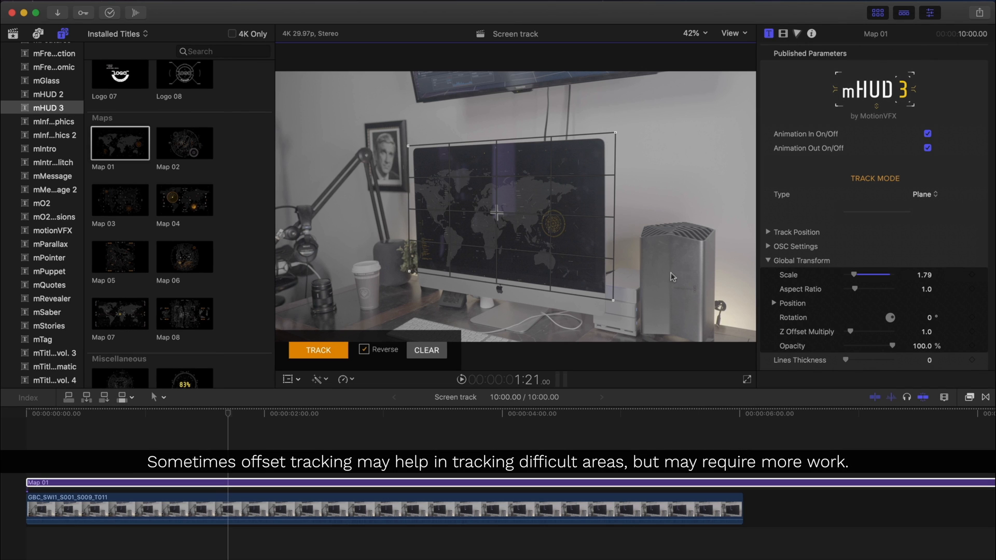
mouse_move(655, 257)
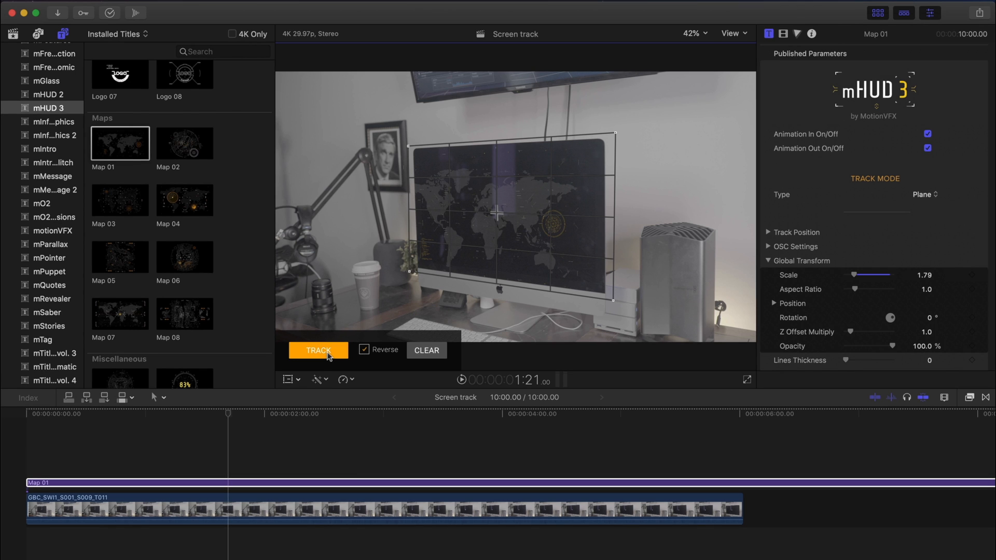
left_click(318, 350)
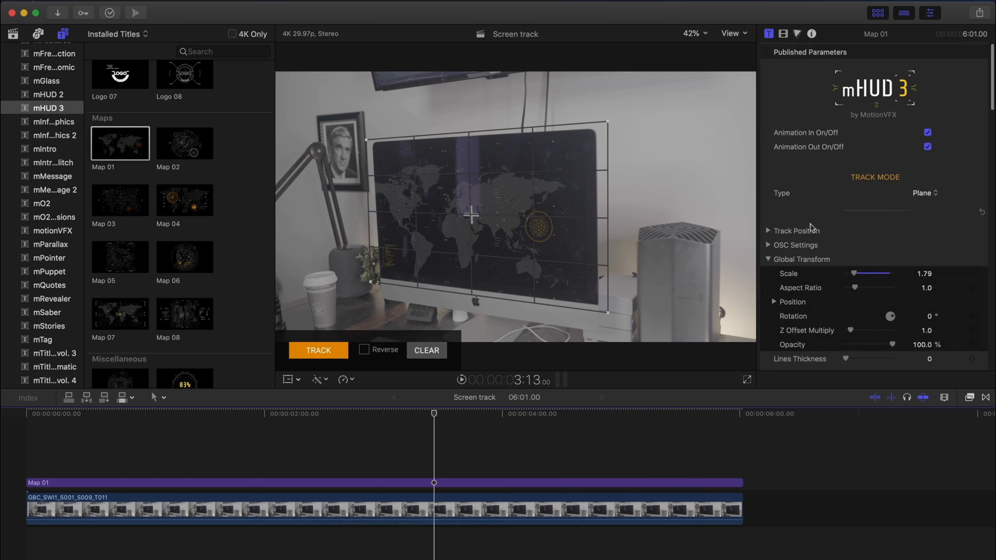
Set Layer 1 Map Size to Close-up and raise its Horizontal Offset
scroll("down", 3)
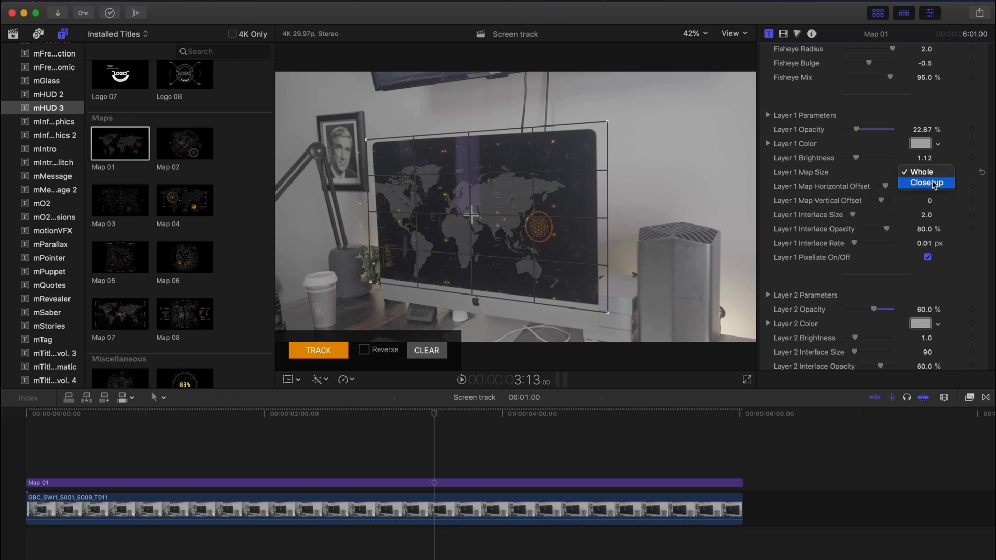
left_click(927, 182)
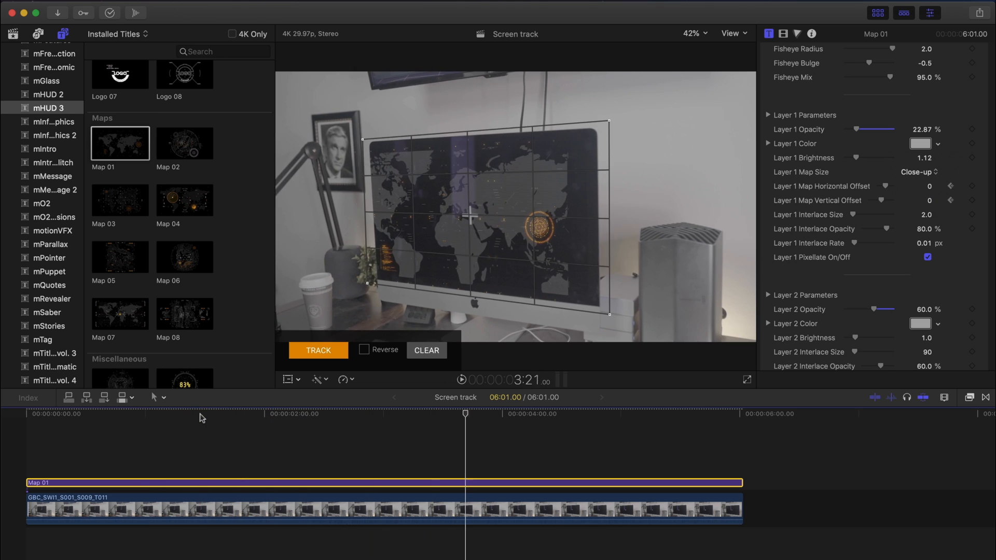
left_click_drag(924, 186, 952, 186)
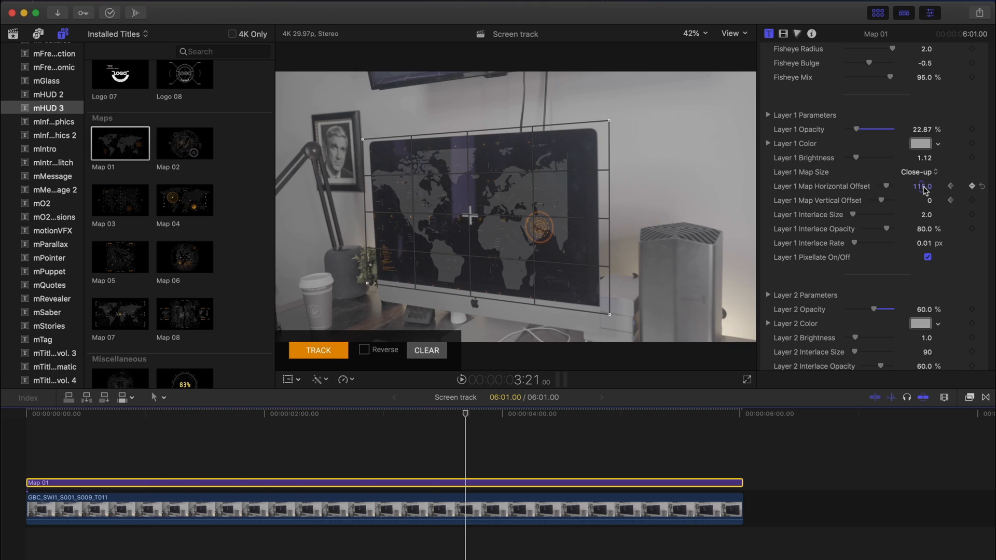
left_click_drag(925, 186, 931, 186)
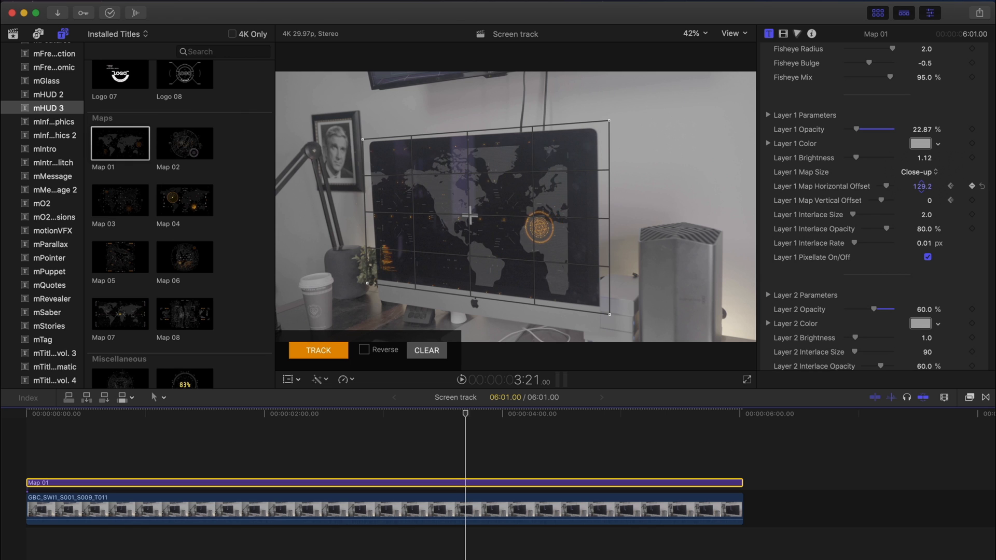
left_click_drag(922, 186, 929, 186)
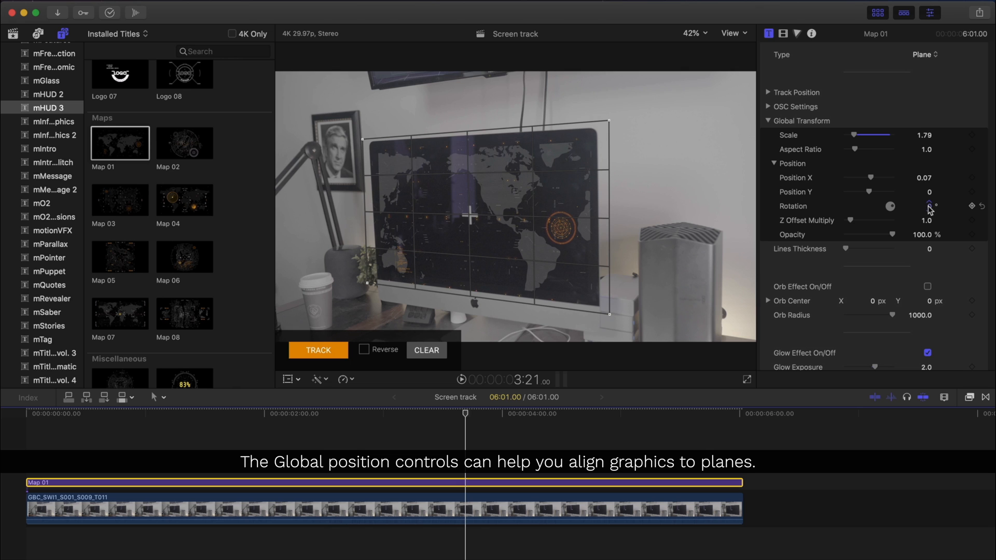
Set Global Rotation to -3° and raise Layer 1's Z Offset
left_click_drag(928, 205, 927, 213)
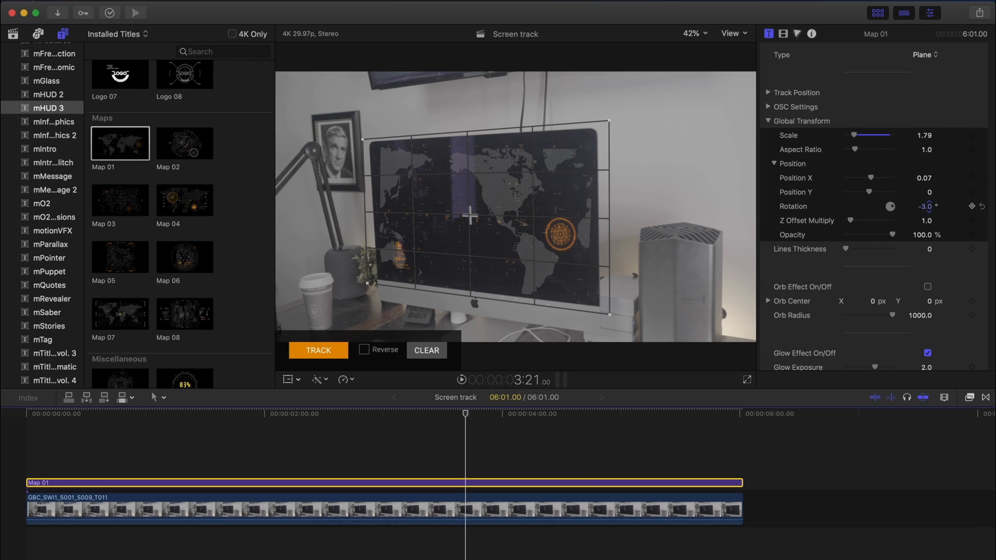
scroll("down", 3)
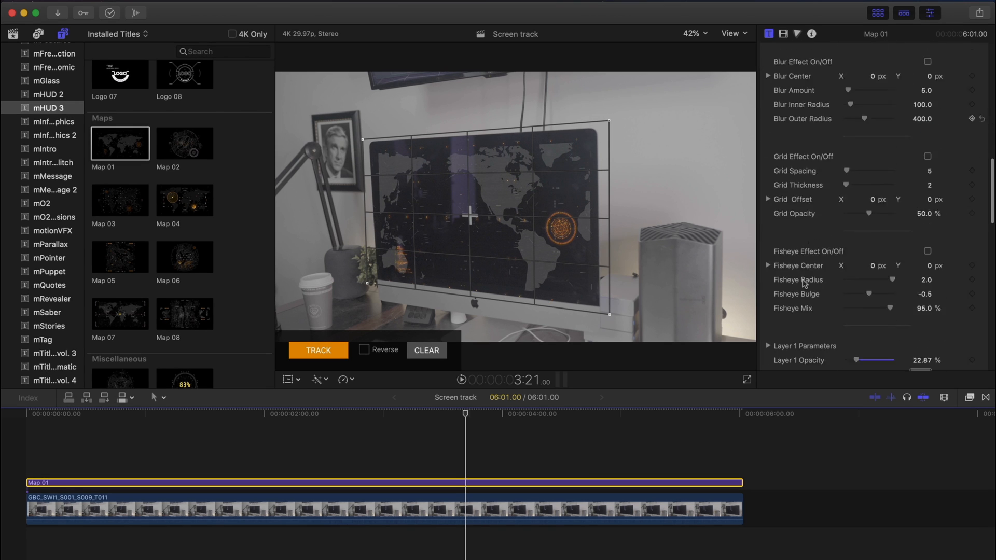
scroll("down", 3)
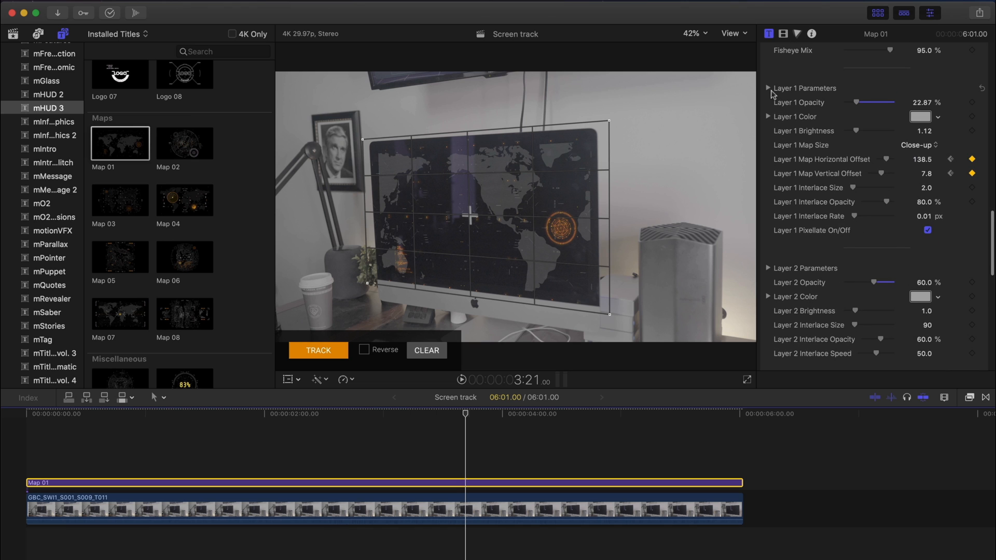
left_click(768, 87)
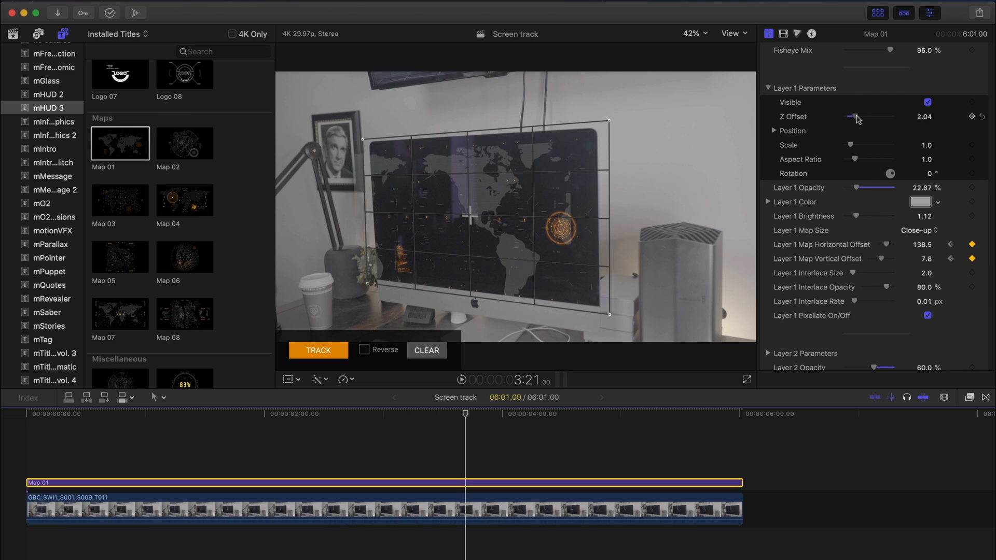
Lower Layer 2 Opacity to 31.82% and raise Layer 3's Z Offset
scroll("down", 3)
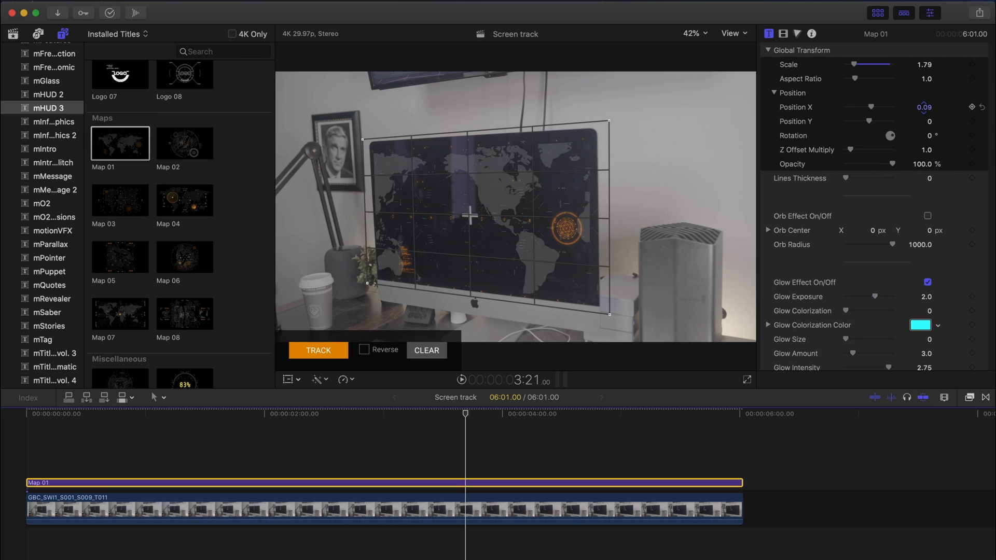
scroll("down", 3)
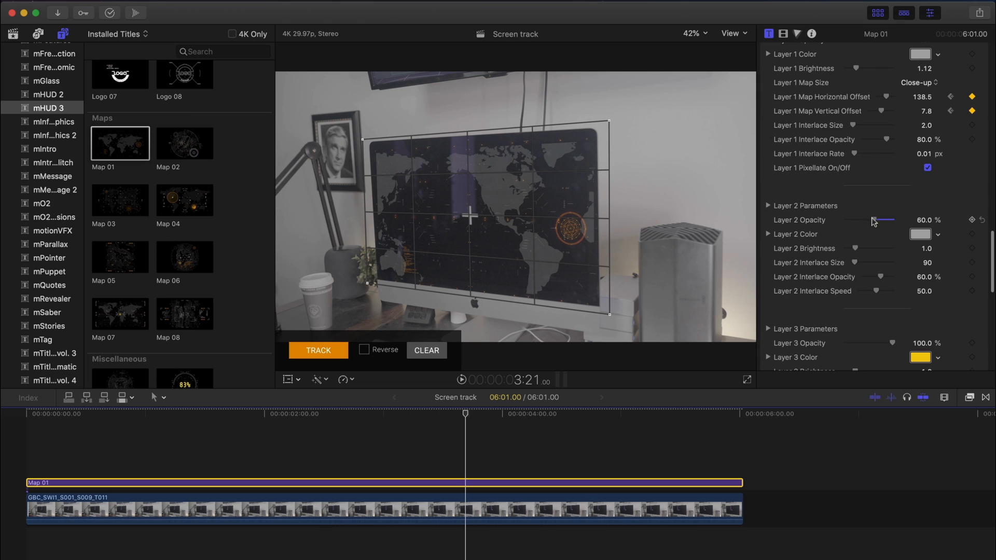
left_click_drag(886, 220, 877, 220)
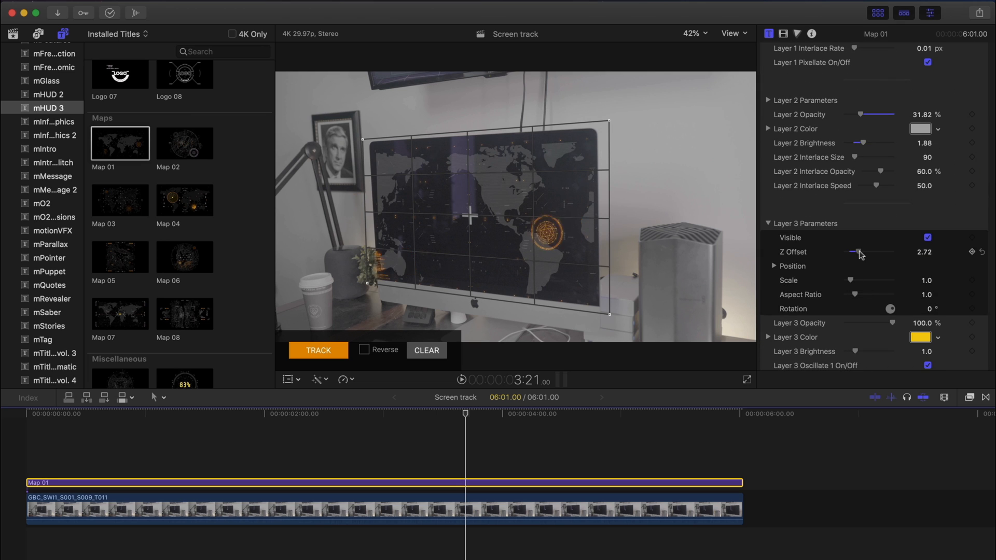
left_click_drag(860, 252, 854, 252)
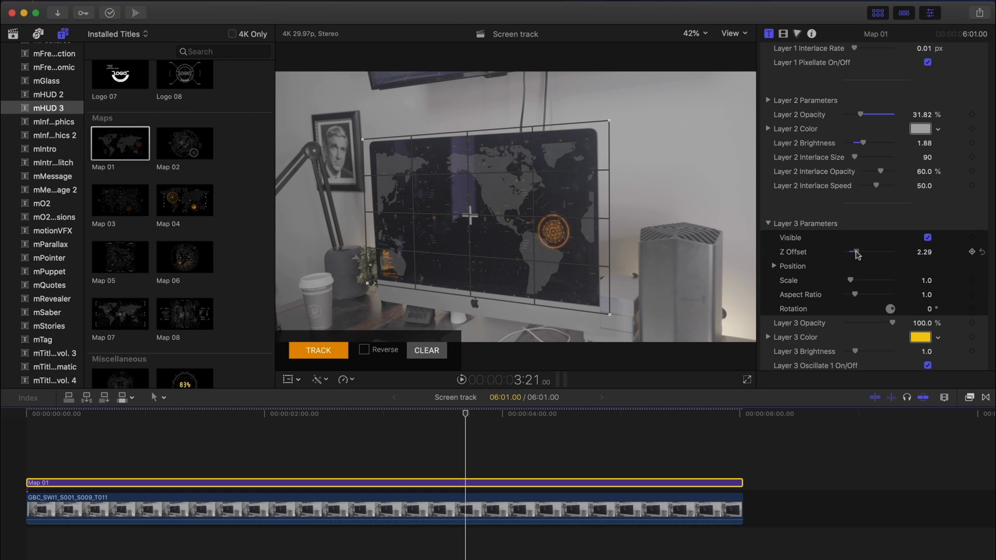
Brighten Layer 3 to 1.65 and raise its Code Rate to 270
scroll("down", 3)
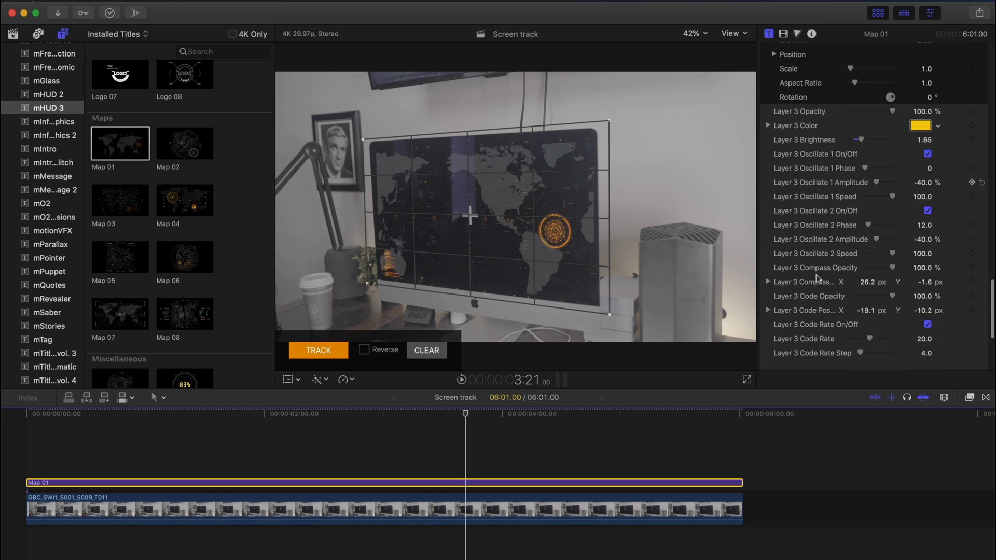
left_click(289, 421)
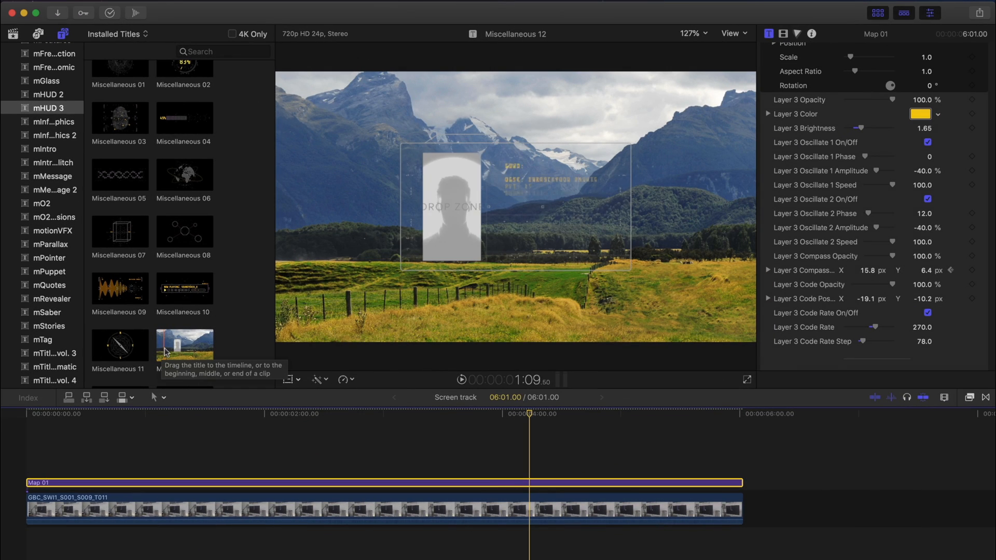
Place Miscellaneous 12 above Map 01 and track it onto the iMac screen with Reverse unchecked
left_click(185, 344)
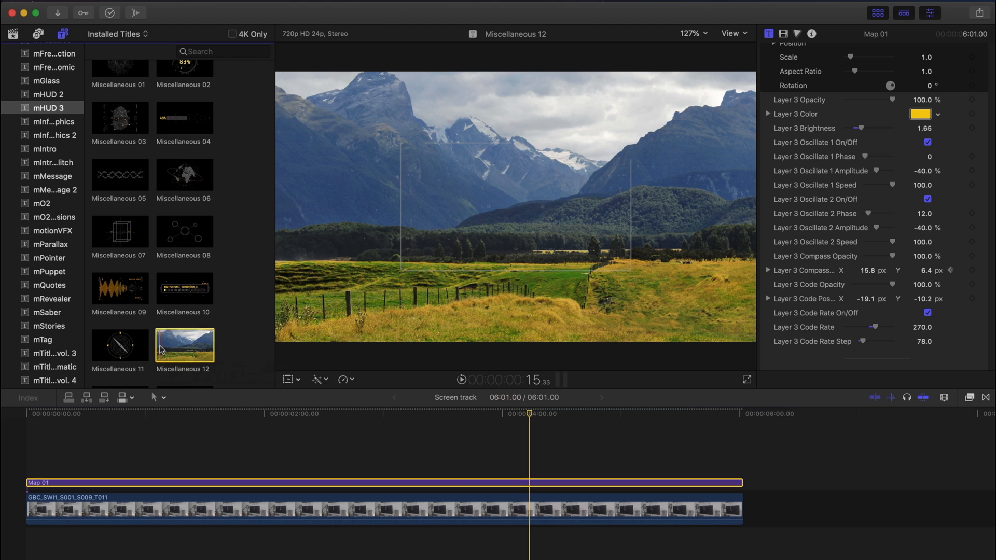
left_click_drag(184, 344, 180, 457)
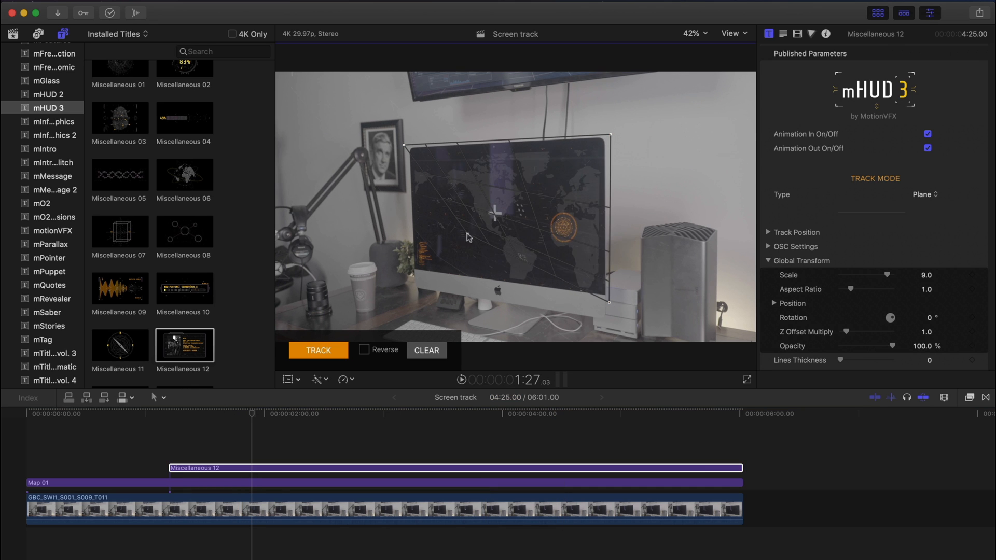
left_click(774, 232)
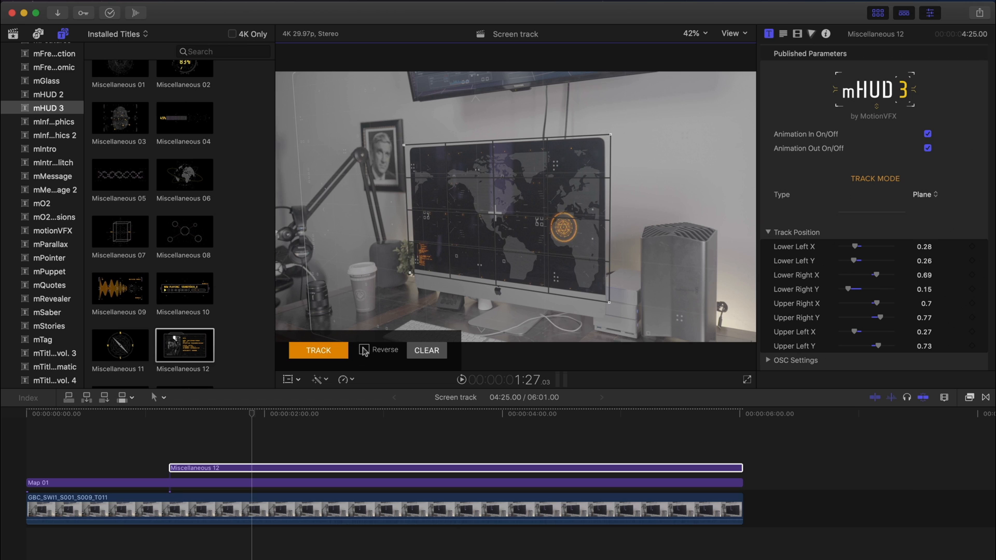
left_click(317, 350)
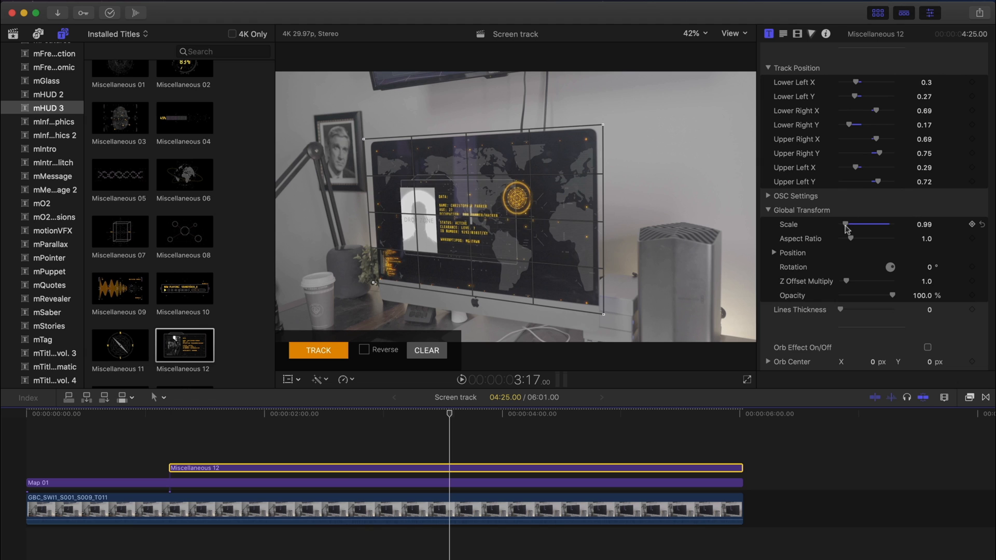
Set Global Position to -0.13/-0.14 and Z Offset Multiply to 1.0
left_click(772, 254)
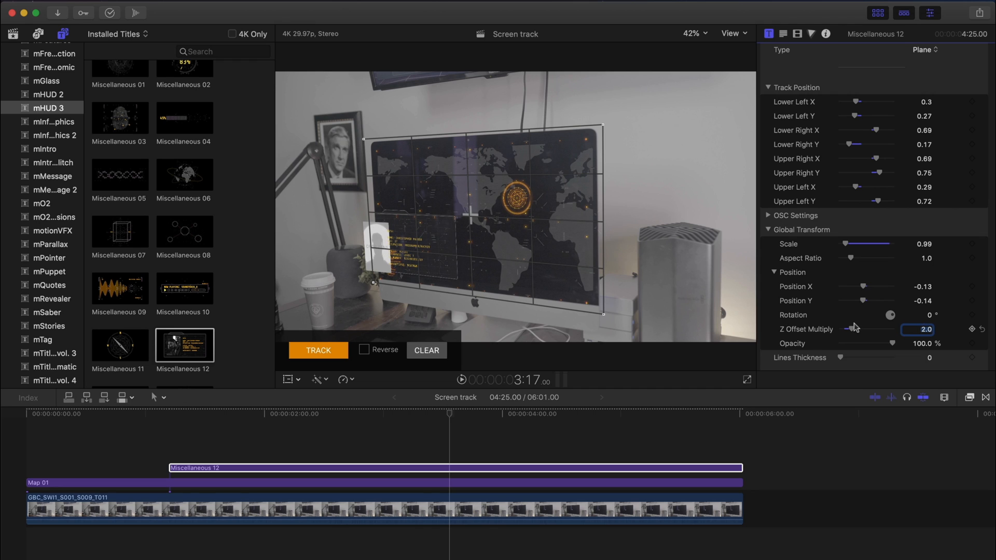
type("1.0")
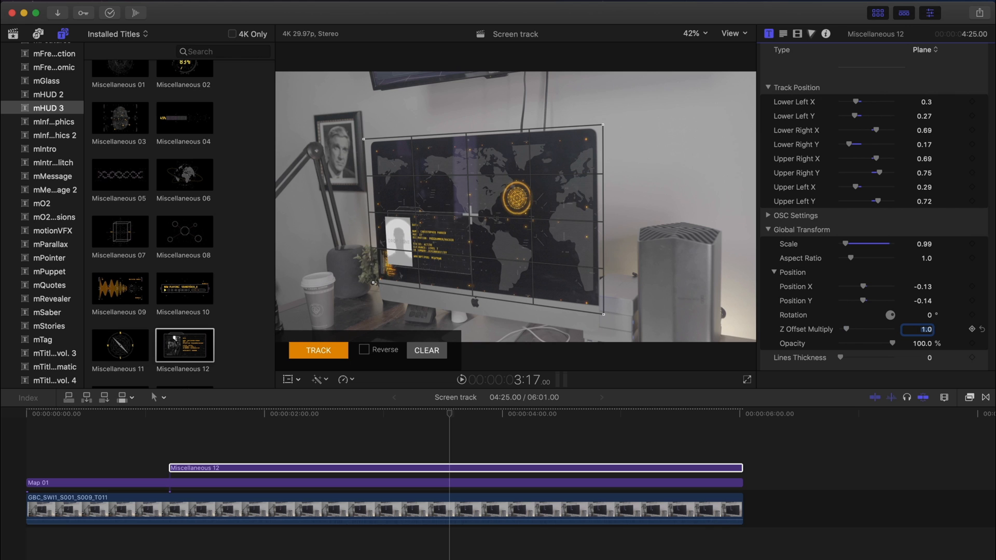
scroll("down", 3)
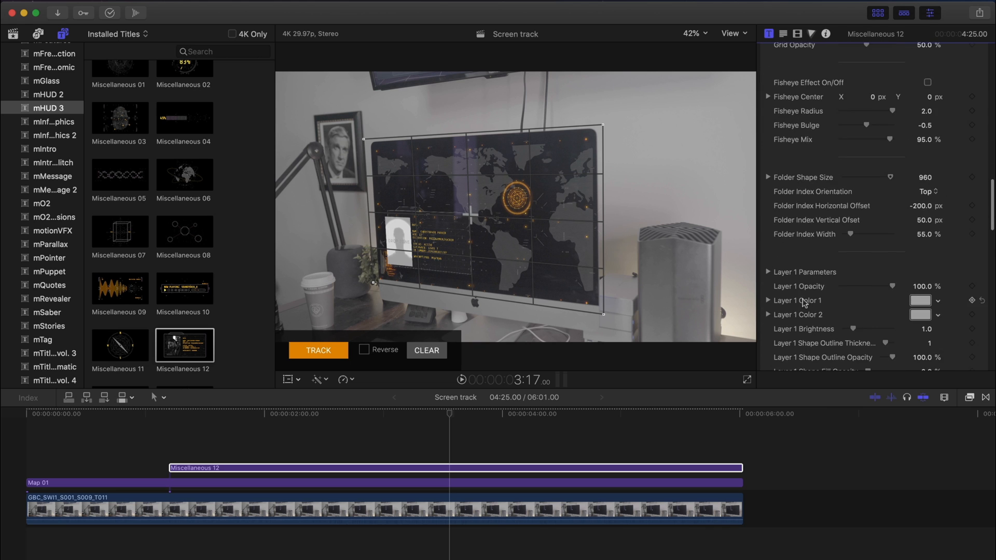
Raise Layer 1's Z Offset to 1.12
left_click(769, 272)
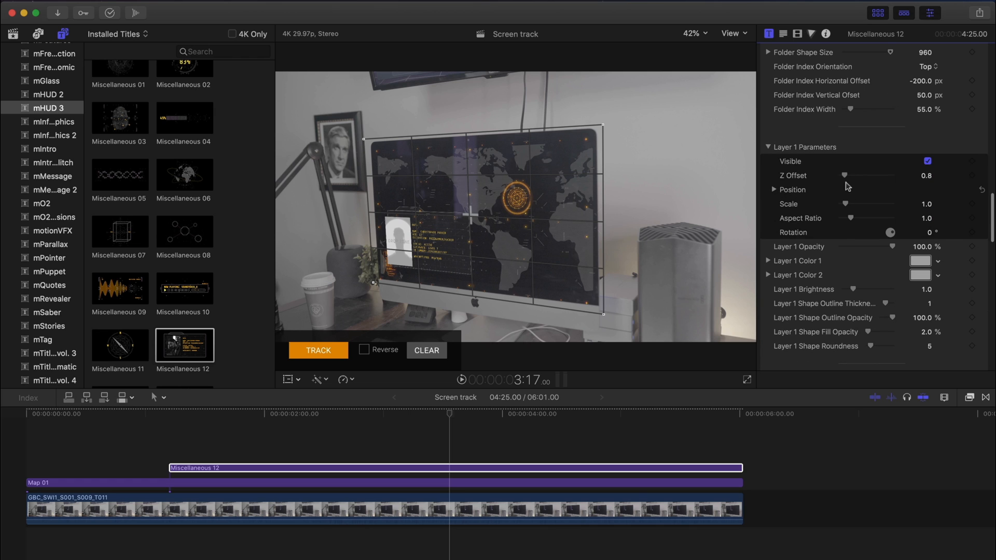
left_click_drag(844, 175, 851, 175)
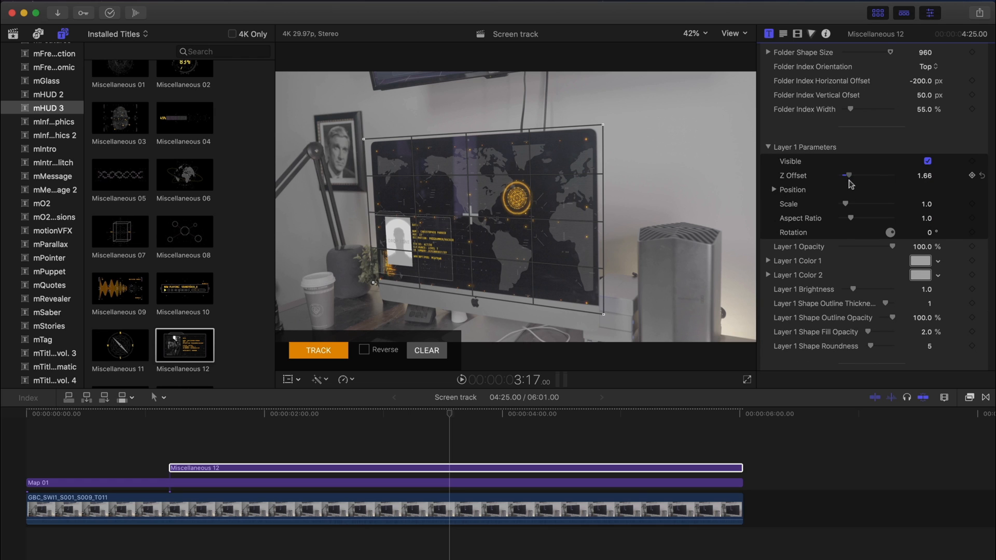
left_click_drag(848, 175, 841, 166)
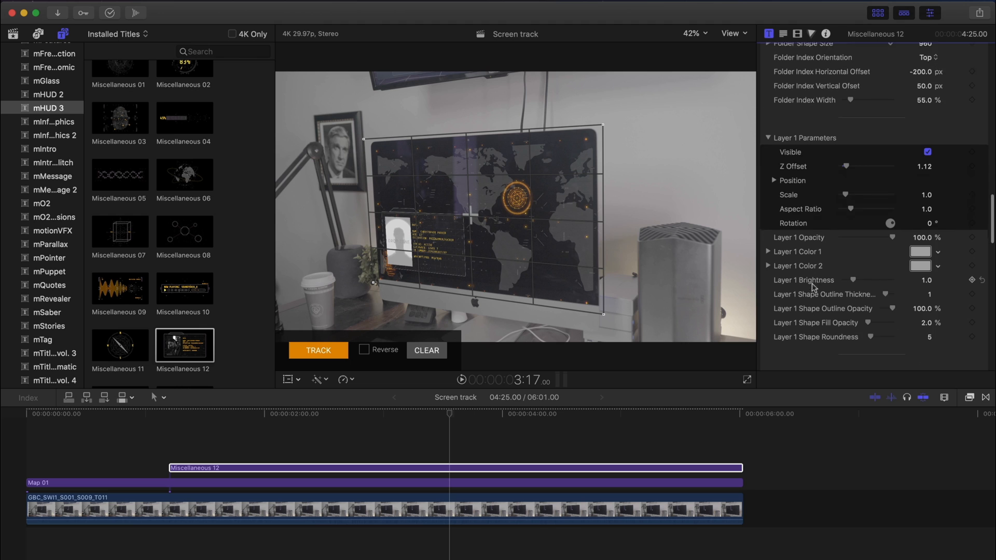
scroll("down", 3)
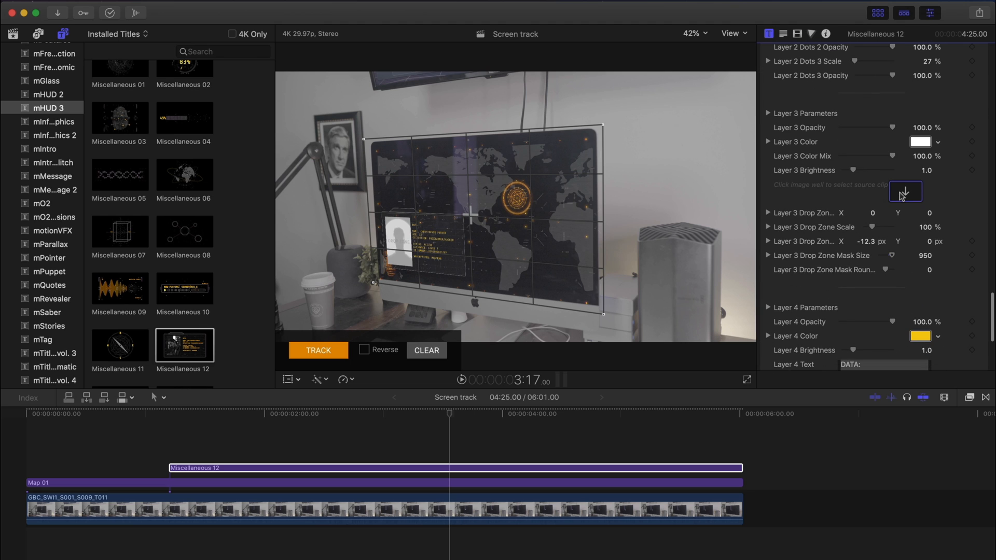
Add Annotation 05 above the data panel, plane-tracked to the iMac screen
left_click(904, 191)
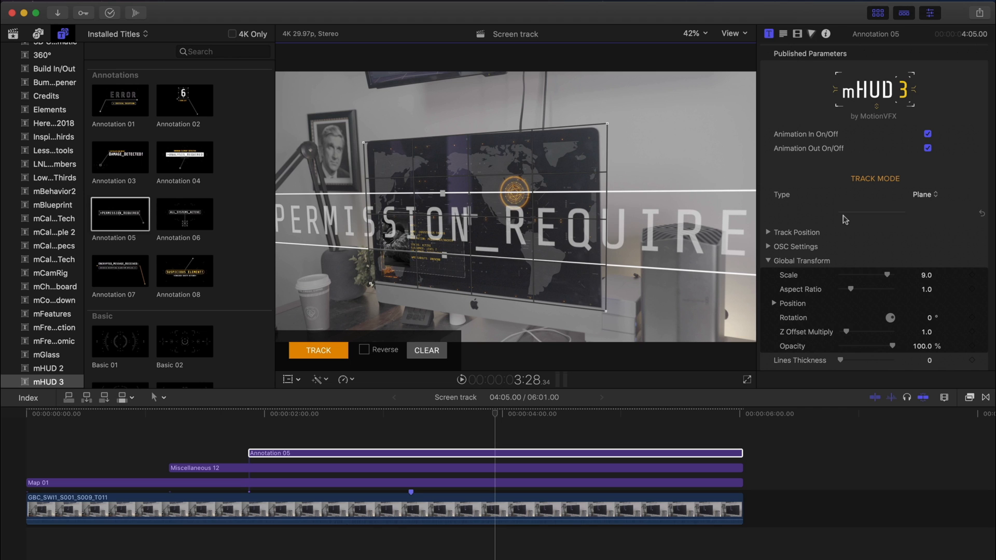
Scale the annotation to 2.0 and nudge its X/Y position onto the upper screen area
left_click(317, 349)
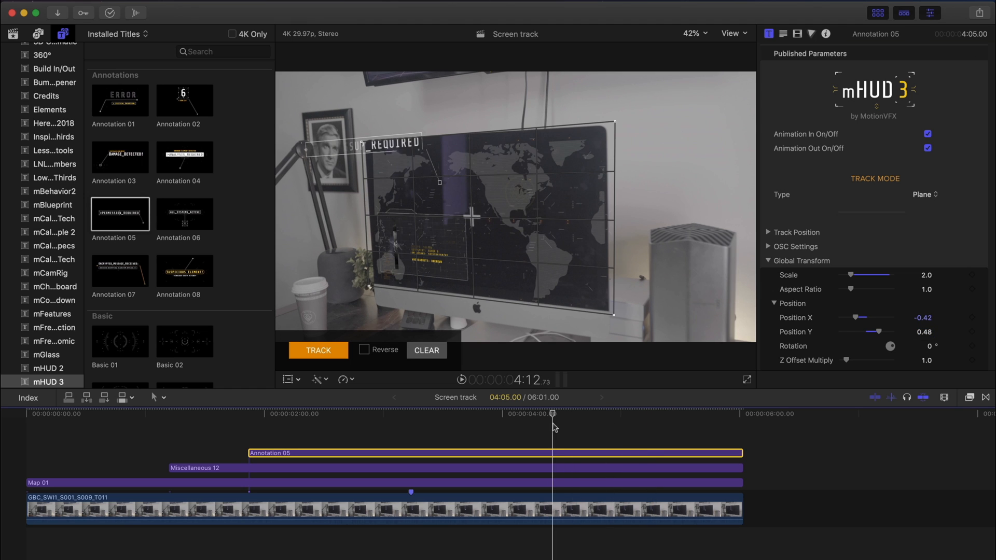
left_click_drag(841, 318, 877, 318)
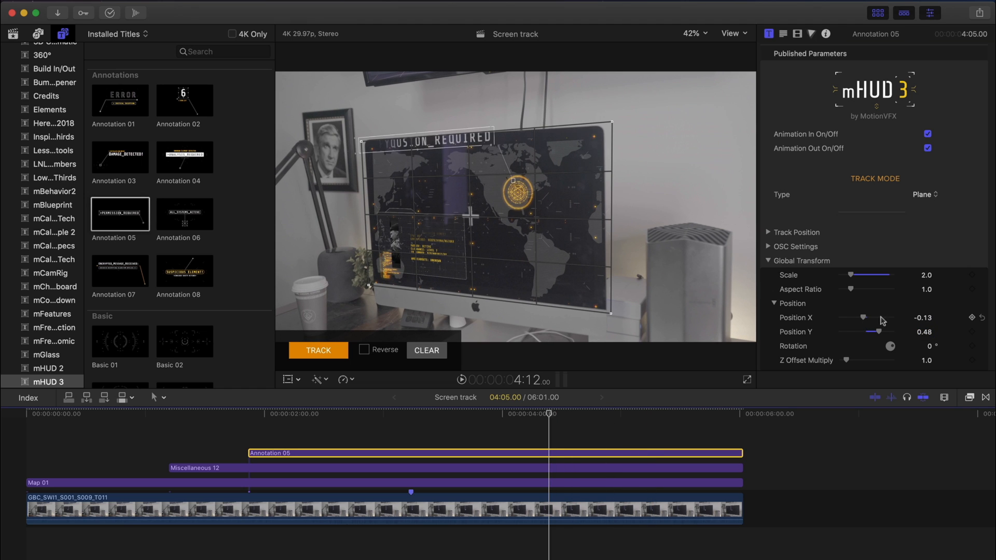
left_click_drag(886, 332, 859, 332)
type(">T")
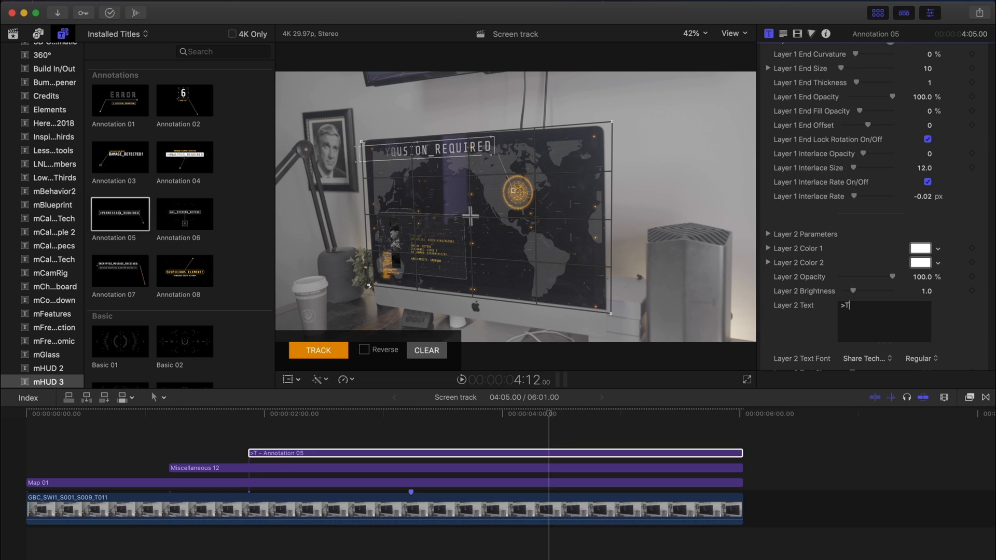
Finish the label '>>>> TARGET LOCATED', colour it yellow/orange and enable Glow, Blur and Grid effects
type("ARGET LOCATED")
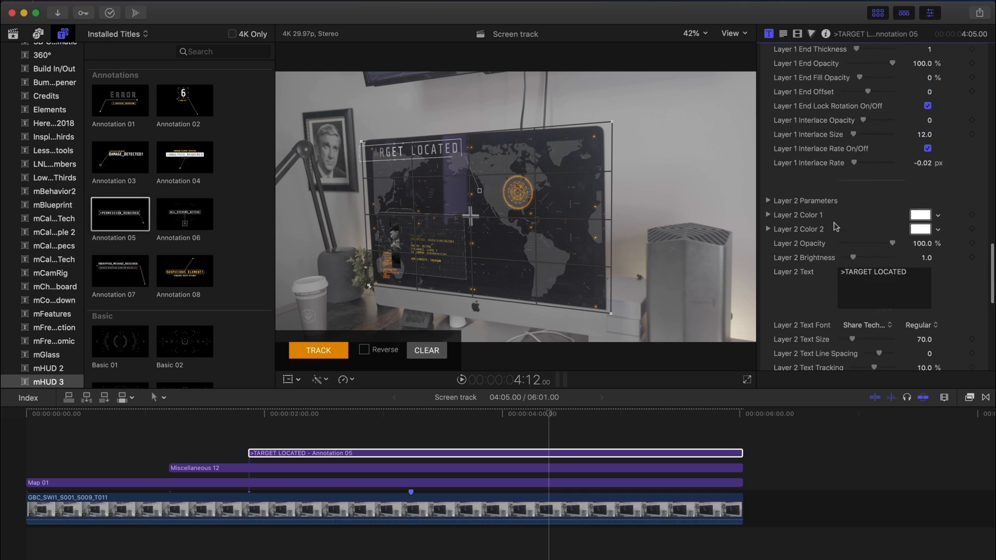
scroll("down", 3)
type(">>> ")
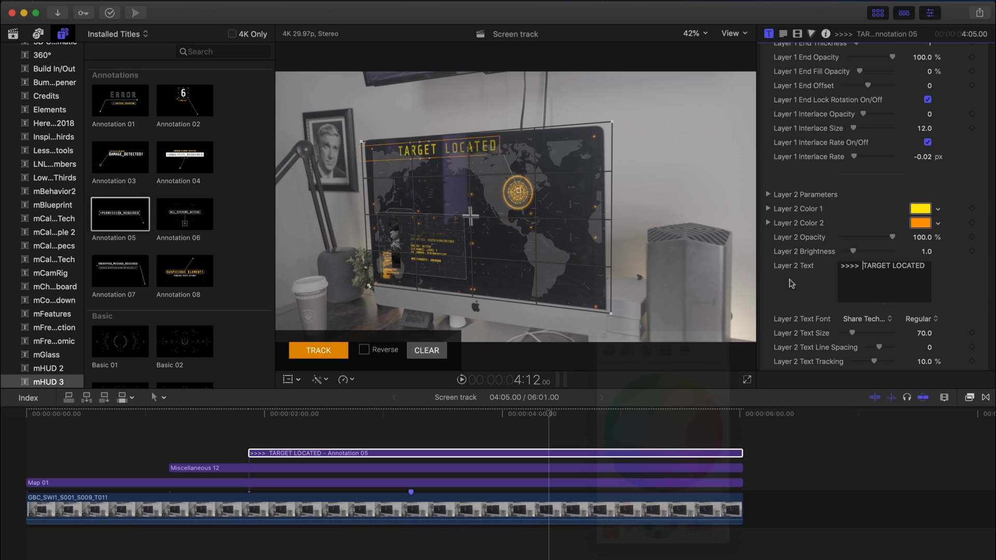
scroll("down", 3)
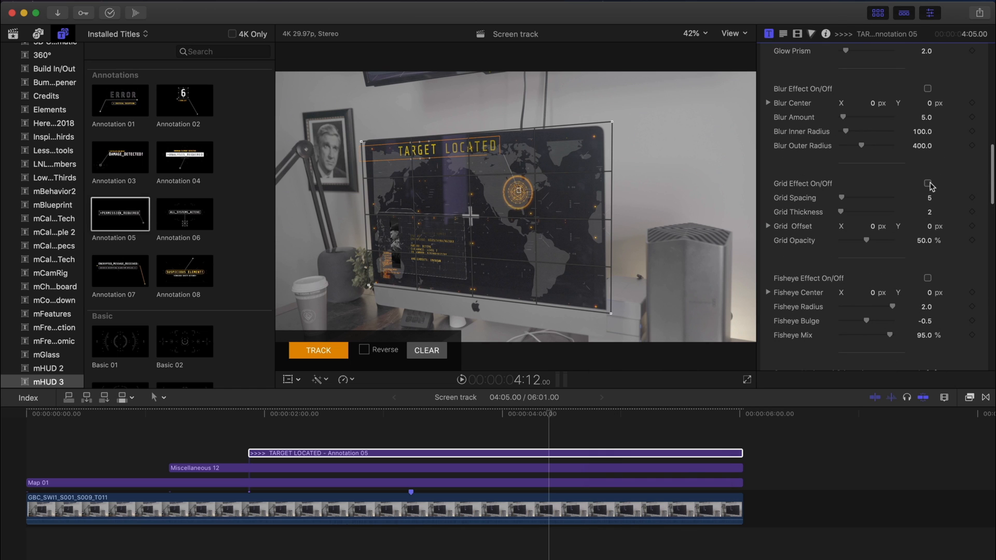
left_click(926, 184)
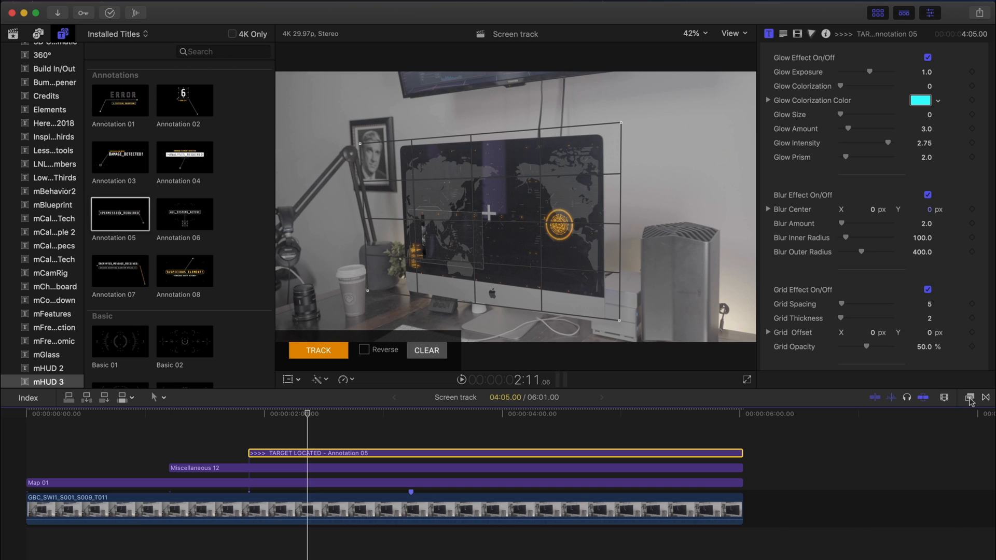
Apply mFilmLook to the footage using the Demos > Screen preset
left_click(970, 397)
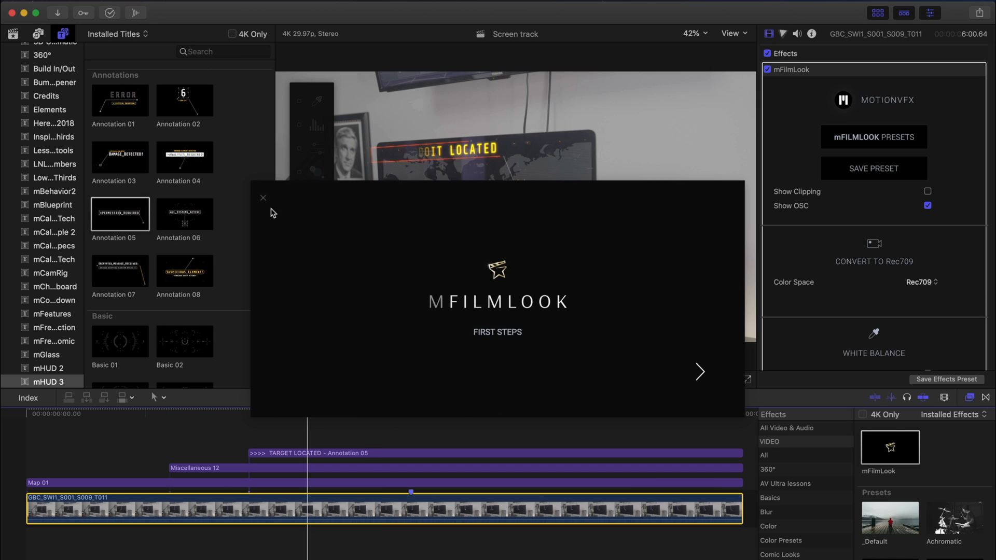
left_click(873, 137)
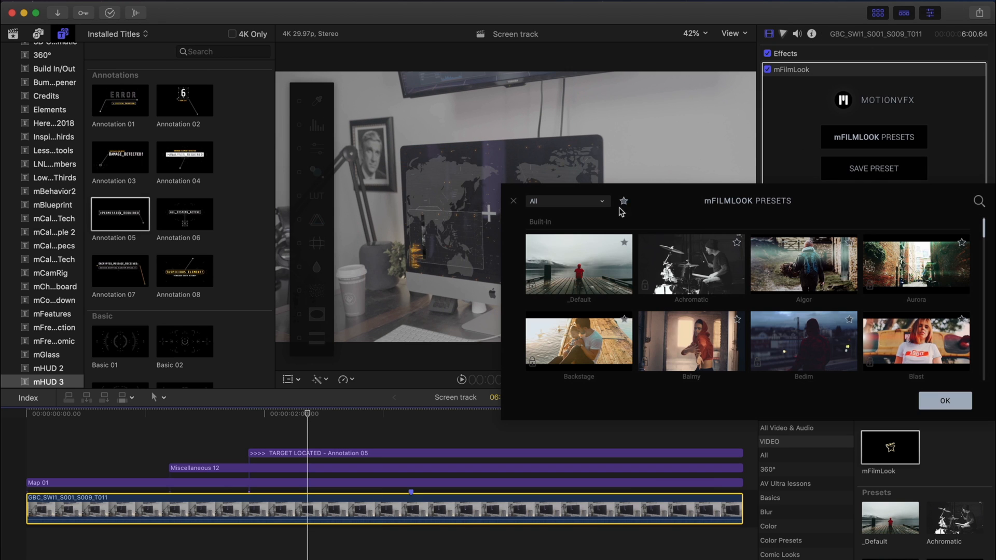
left_click(566, 200)
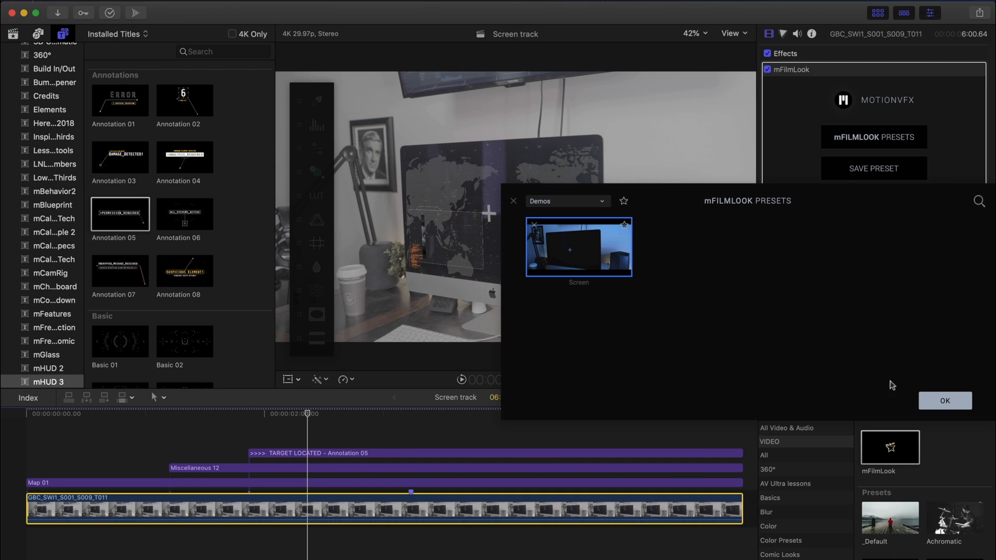
left_click(945, 400)
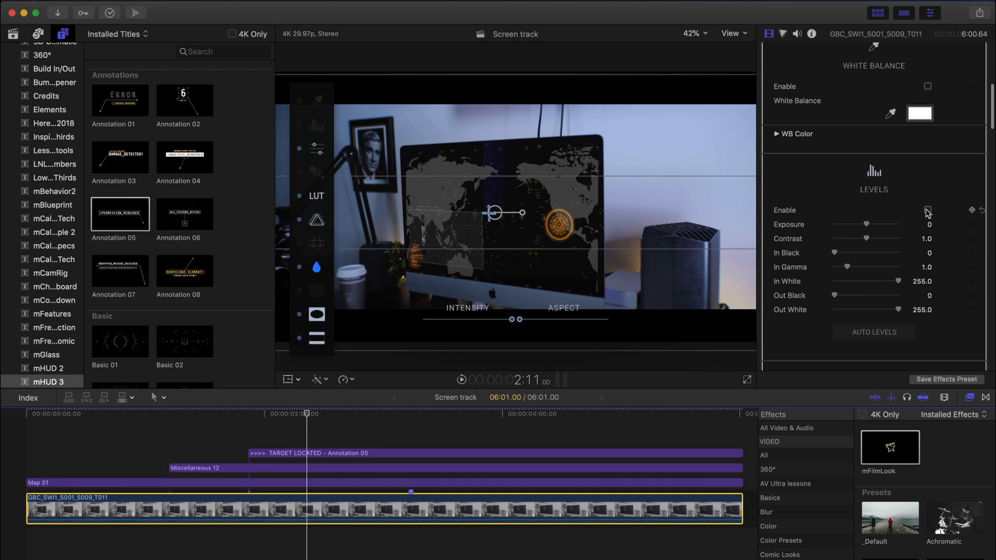
Enable Levels and adjust In White for a darker grade with vignette and letterbox
left_click(927, 211)
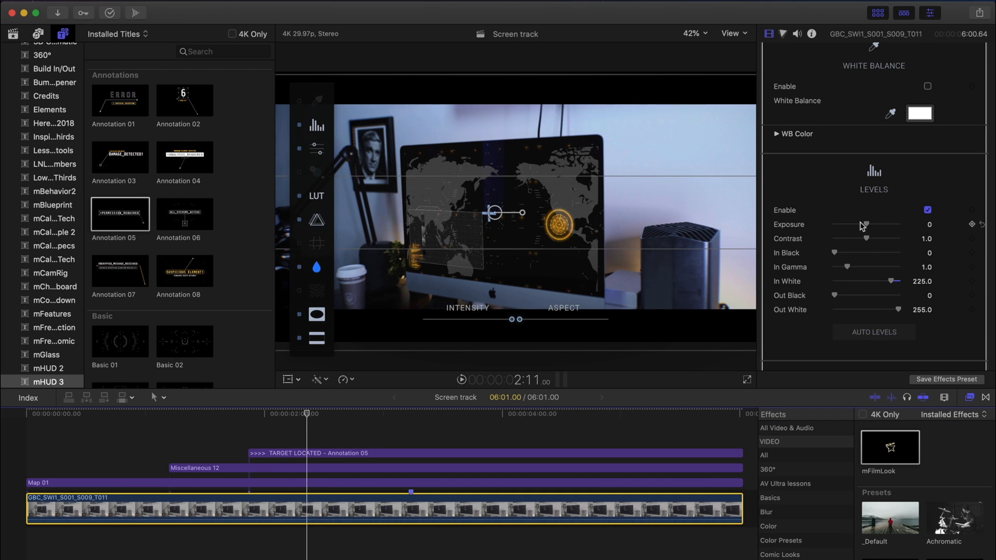
scroll("down", 3)
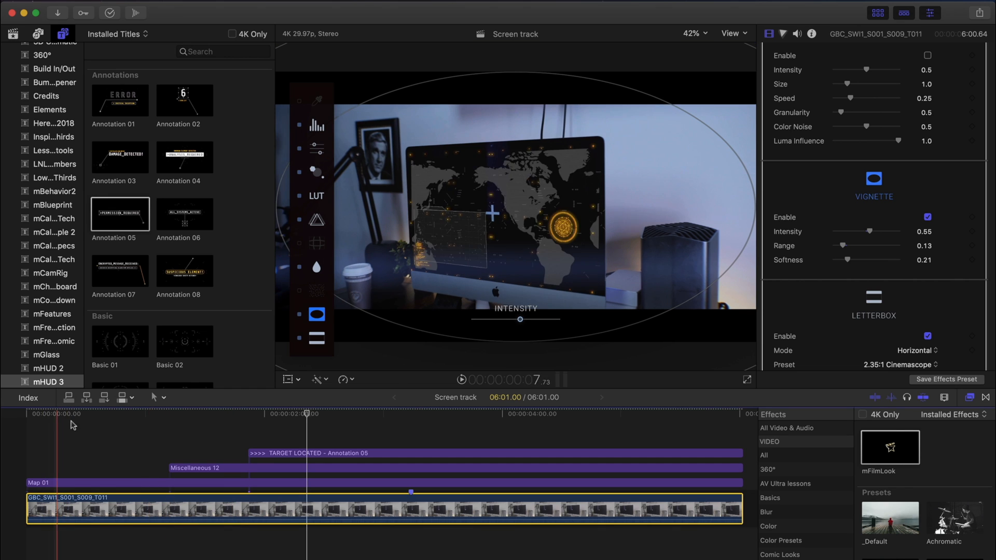
Group the selected clips into a new compound clip named 'Screen clip'
left_click(156, 506)
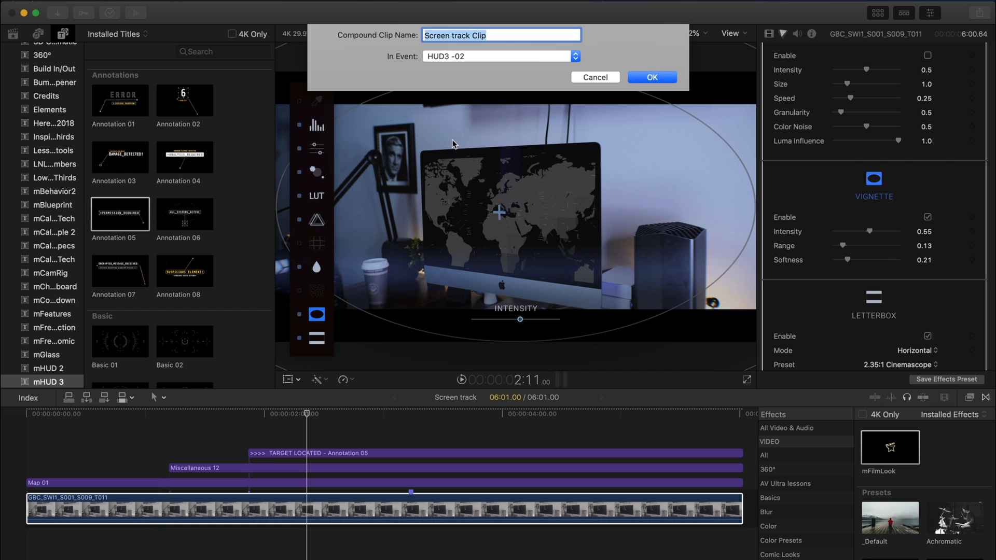
type("Scree")
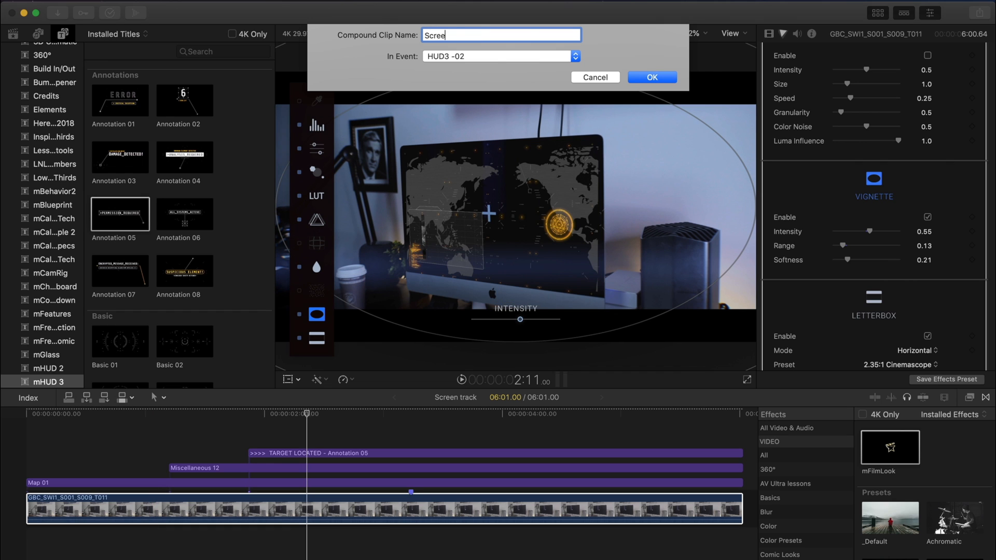
left_click(652, 77)
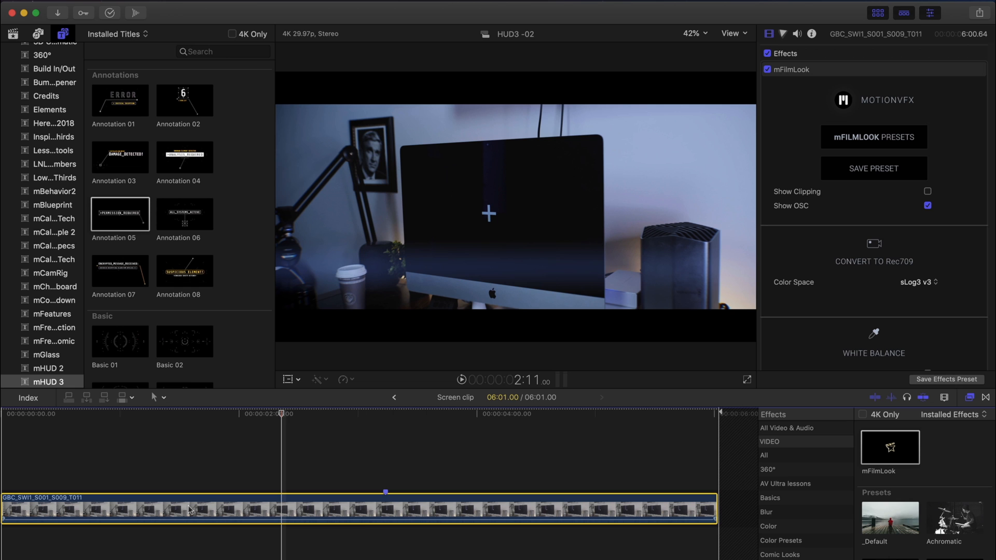
Disable mFilmLook and duplicate the footage above with a Draw Mask patch over the tracker marker
left_click(768, 70)
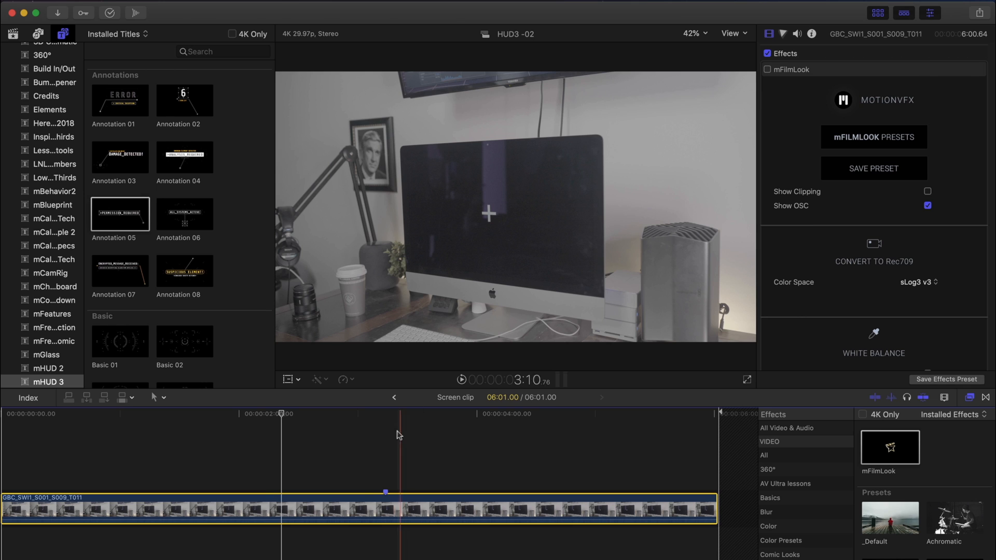
left_click(323, 508)
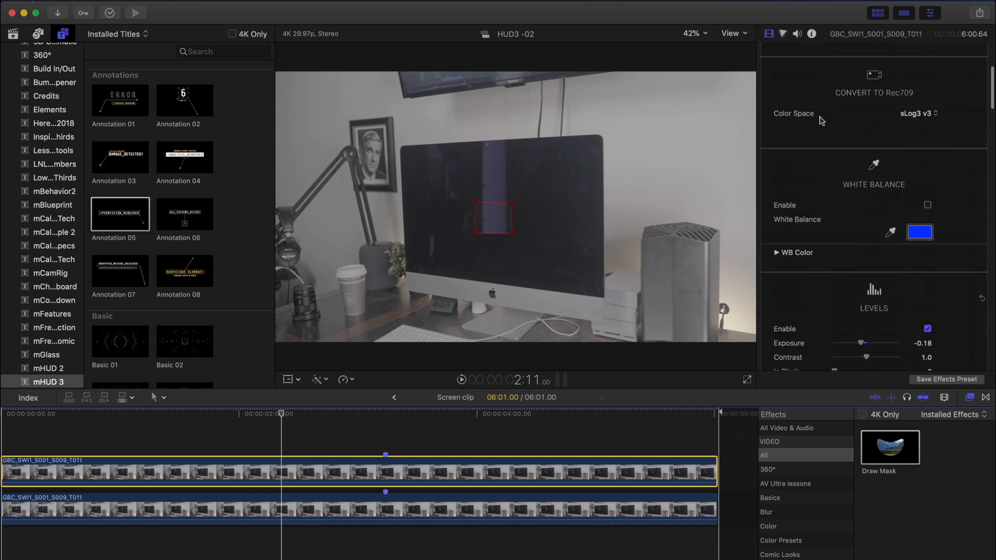
Set the Draw Mask's Feather to 57 and Falloff to 100
left_click(966, 70)
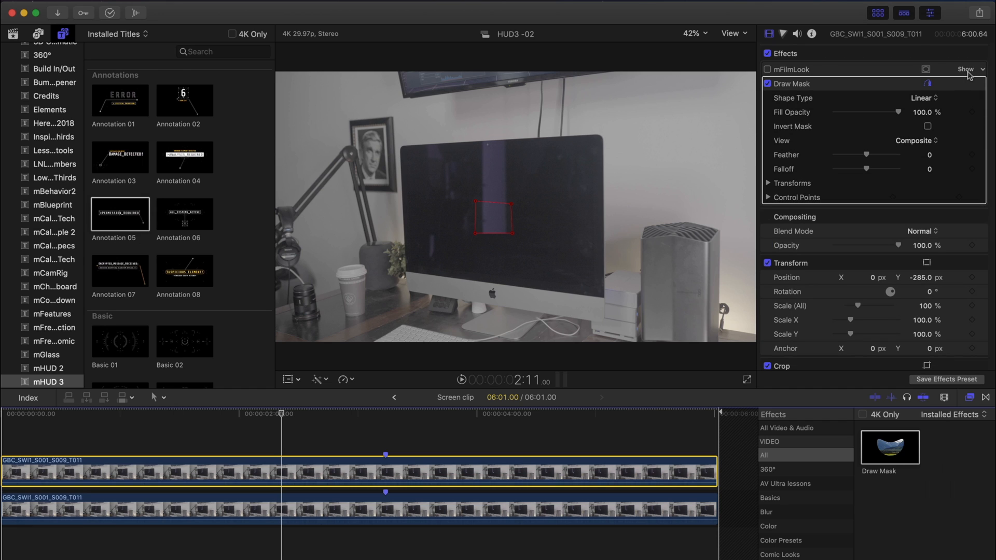
left_click(966, 83)
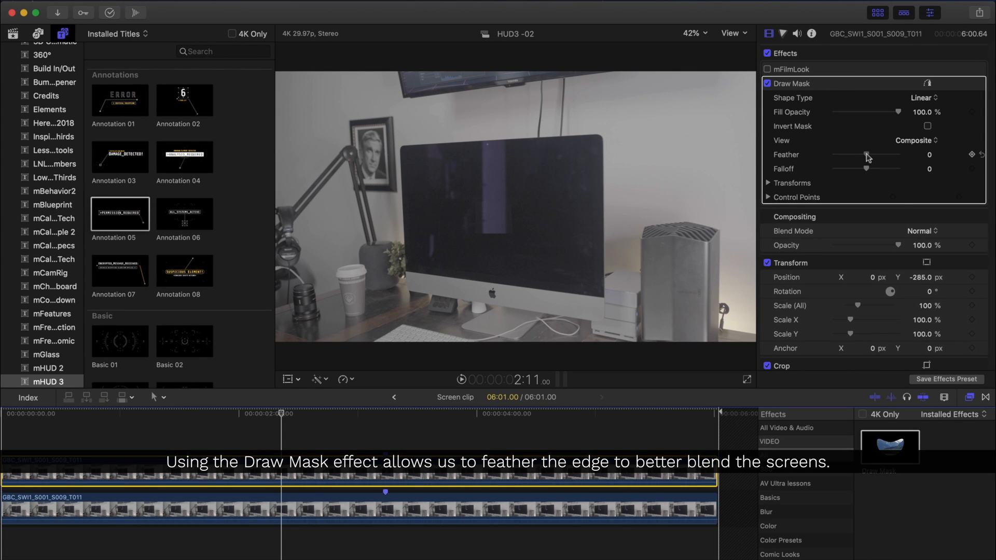
left_click_drag(851, 157, 882, 157)
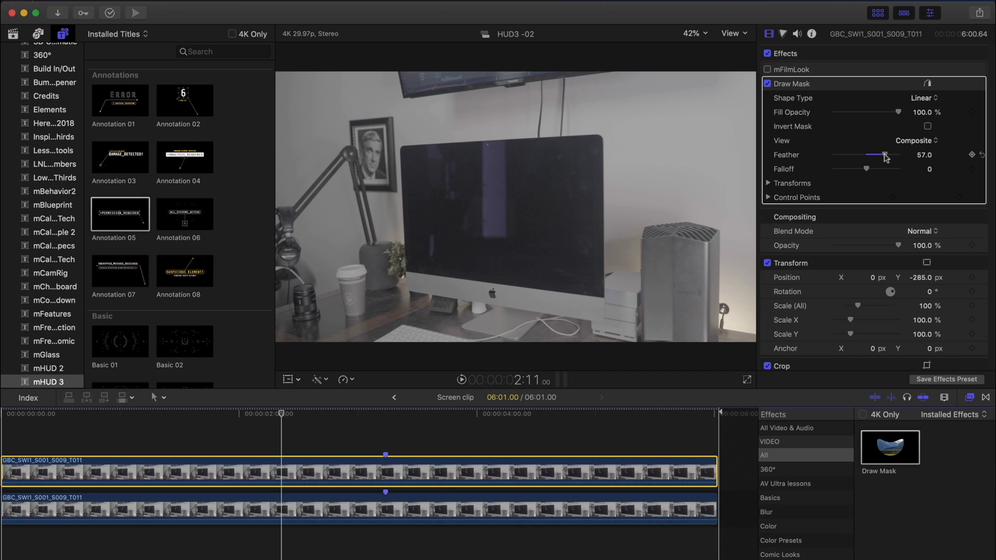
left_click_drag(867, 168, 899, 168)
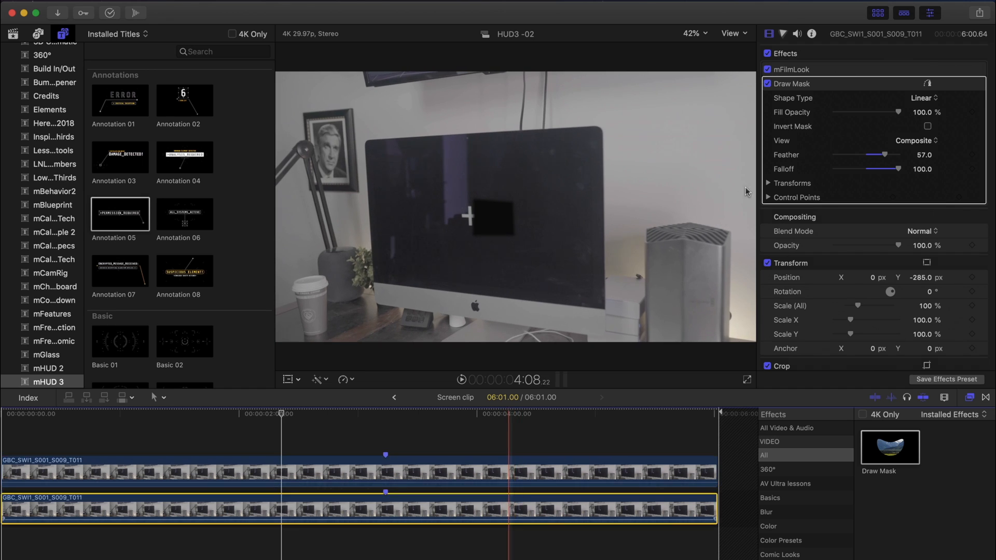
Compare the film look on the lower clip, keyframe the mask control points and advance the playhead
left_click(769, 69)
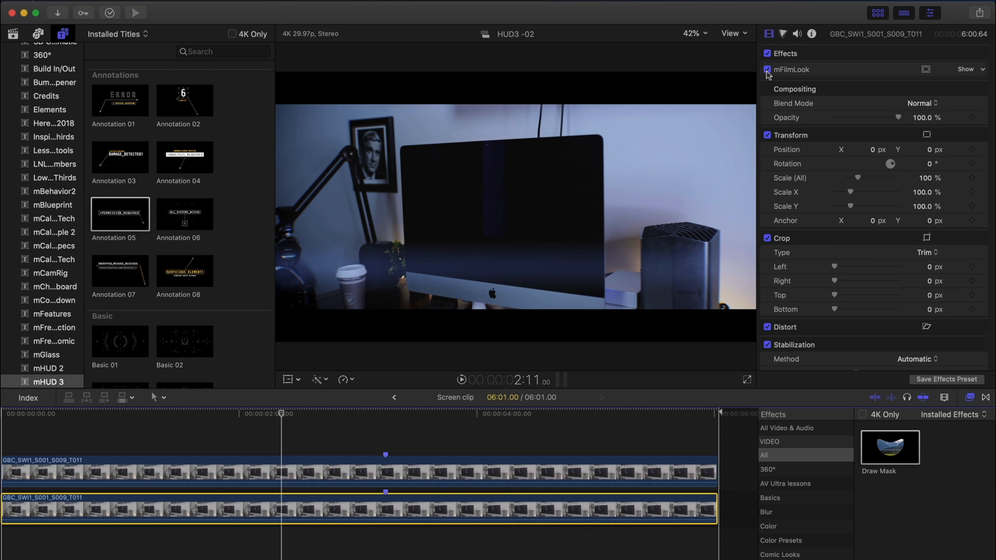
left_click(768, 69)
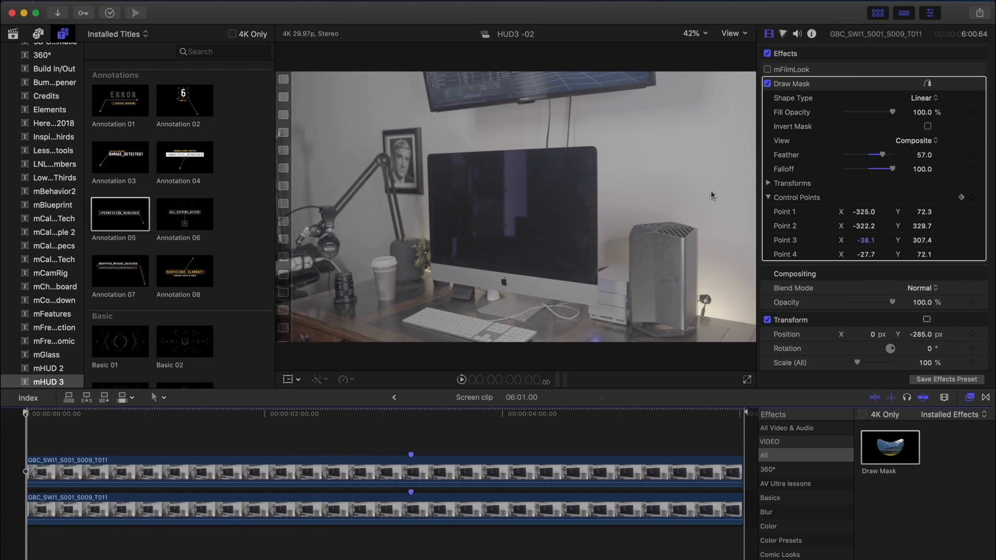
mouse_move(974, 198)
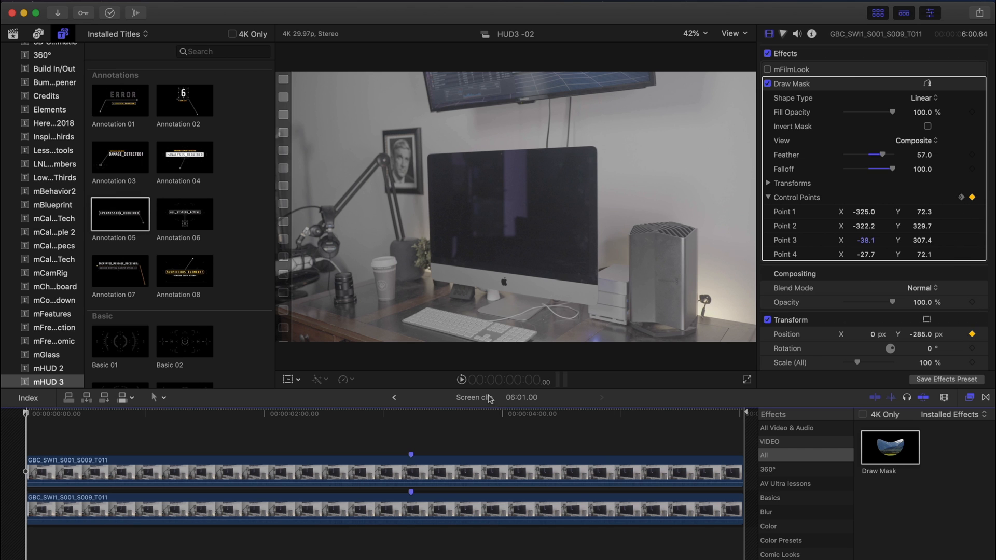
left_click(347, 454)
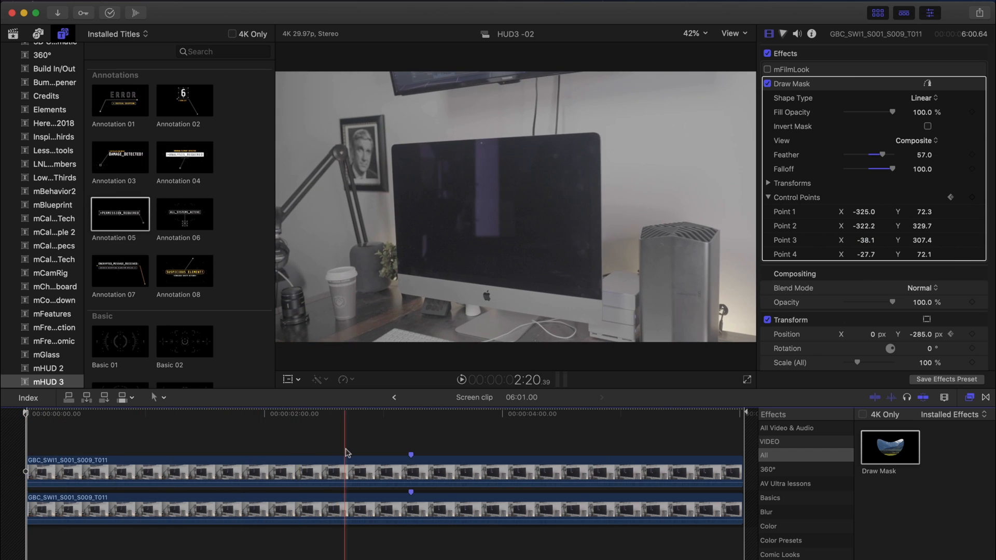